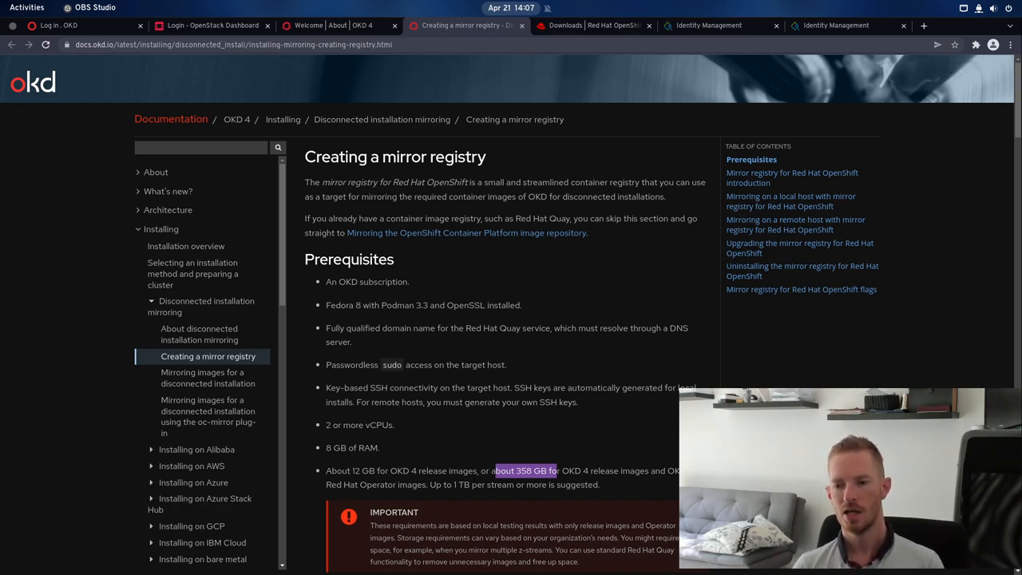
pyautogui.moveTo(527, 304)
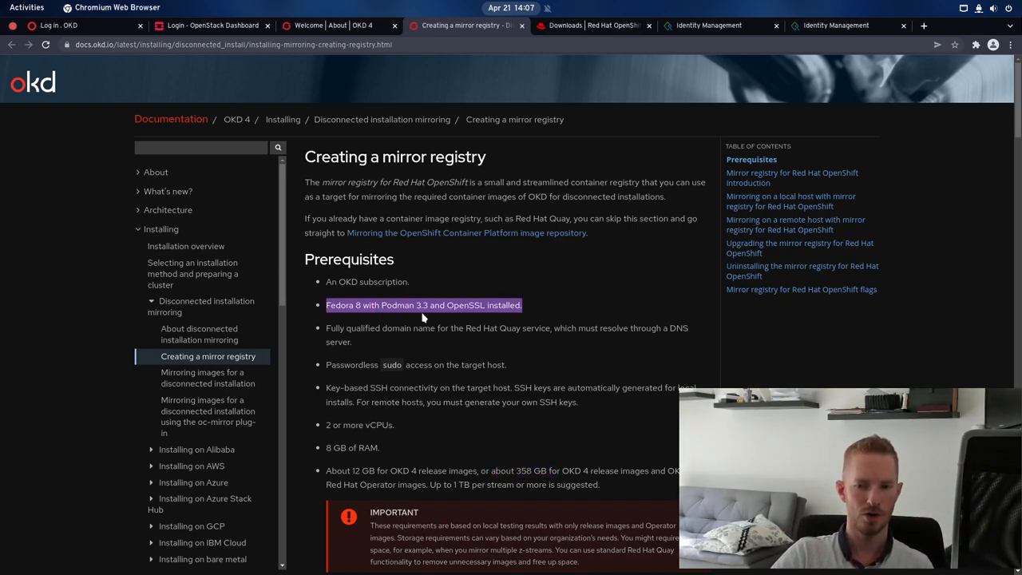
pyautogui.moveTo(482, 304)
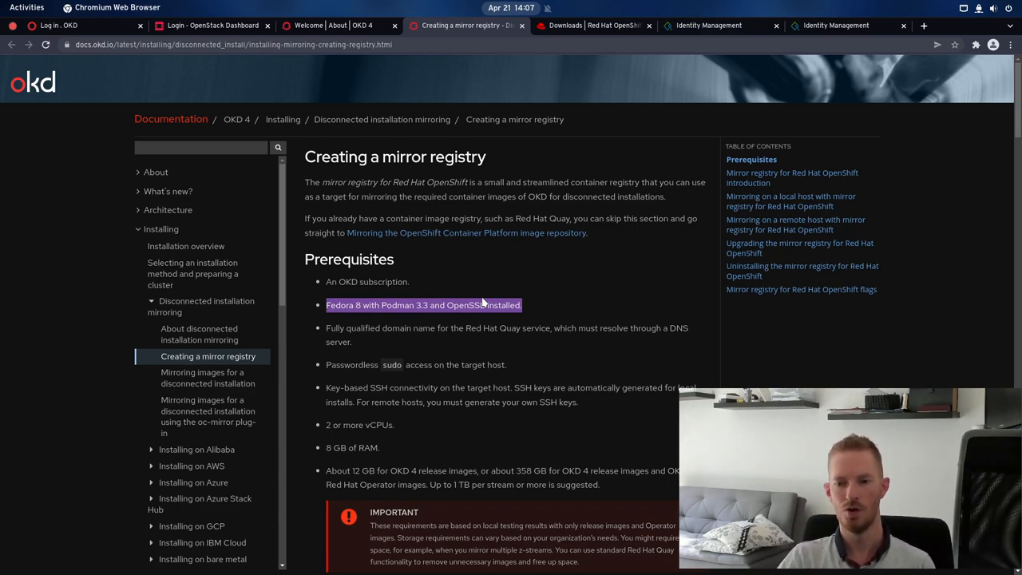
pyautogui.moveTo(632, 493)
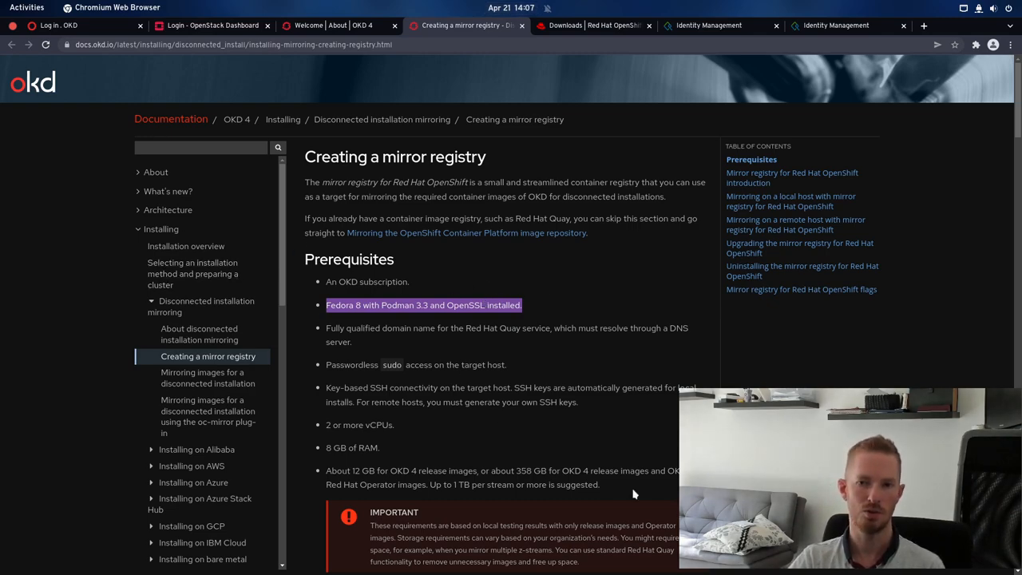
pyautogui.moveTo(677, 469)
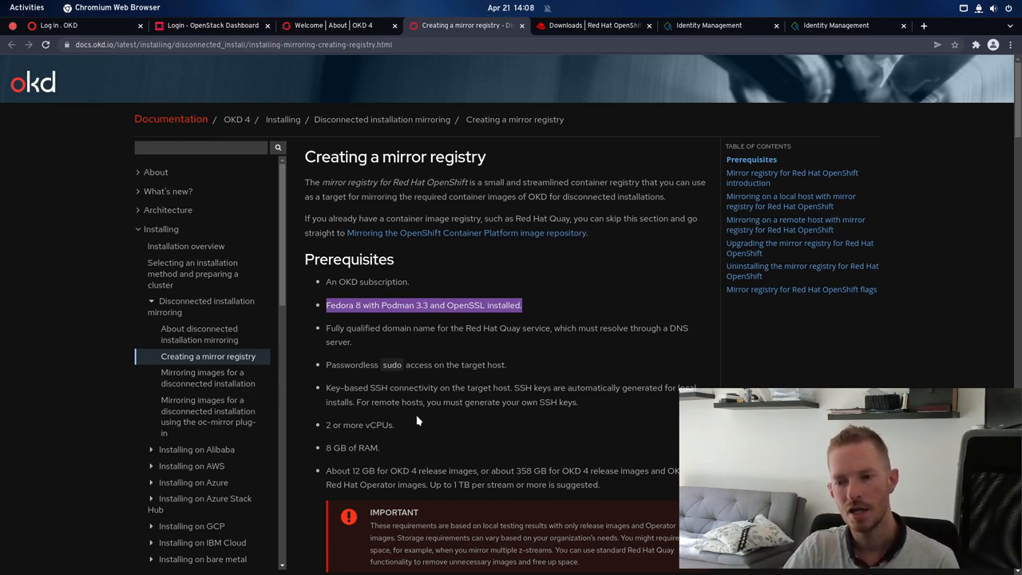
pyautogui.moveTo(419, 435)
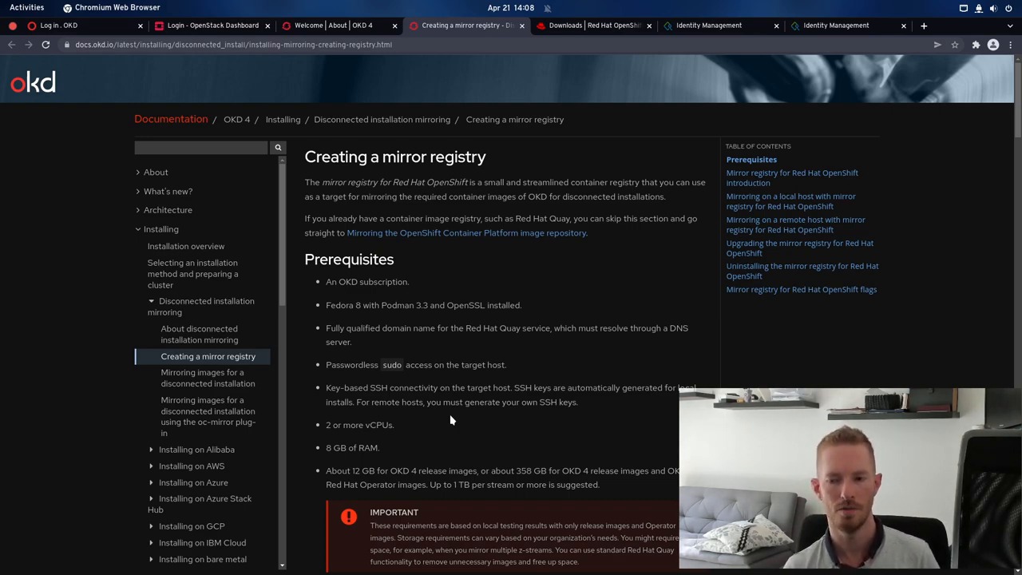
pyautogui.moveTo(616, 415)
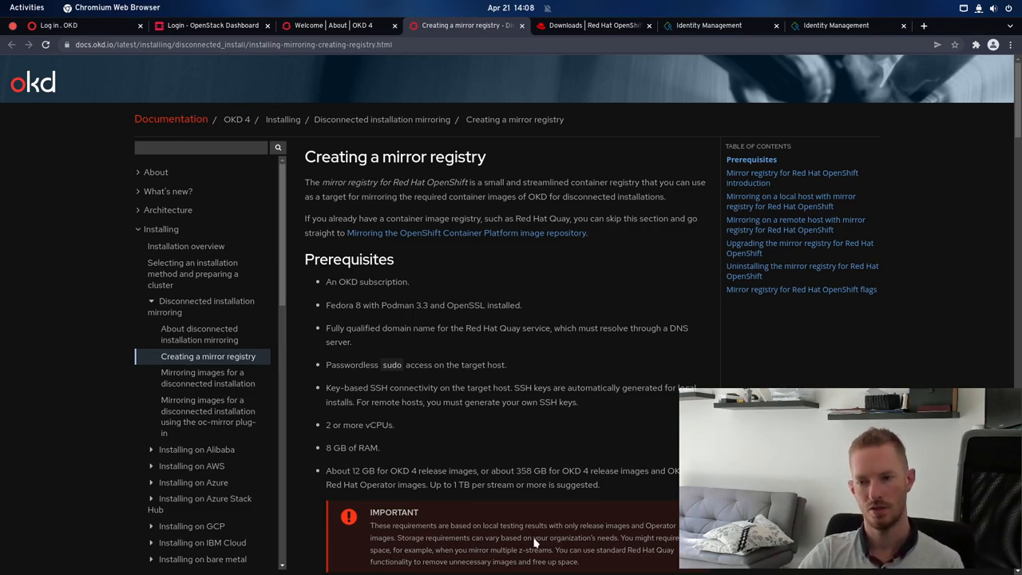
# Scroll to the Procedure section and follow the link to the console Downloads page for the mirror registry.
pyautogui.scroll(-3)
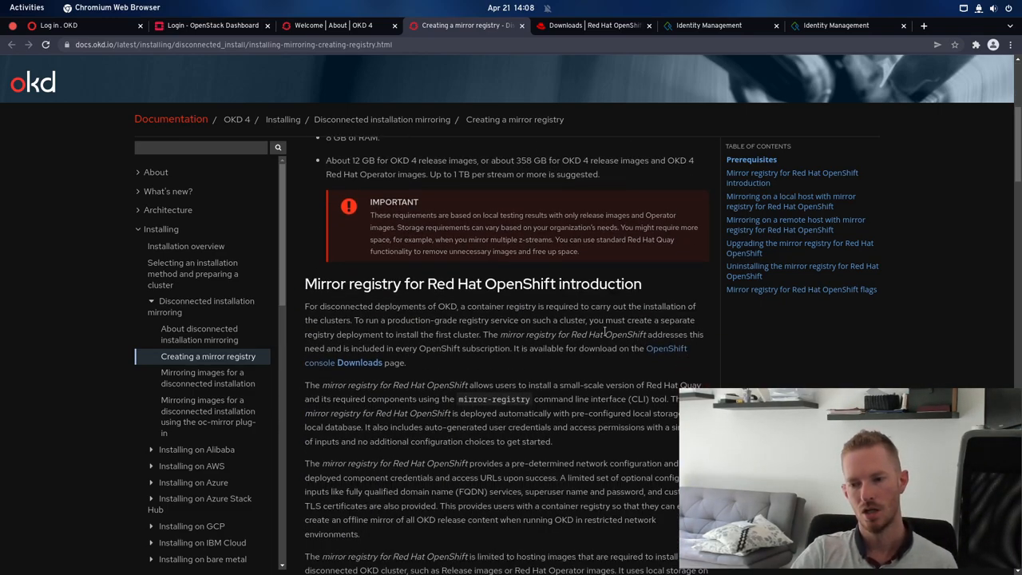
pyautogui.scroll(-3)
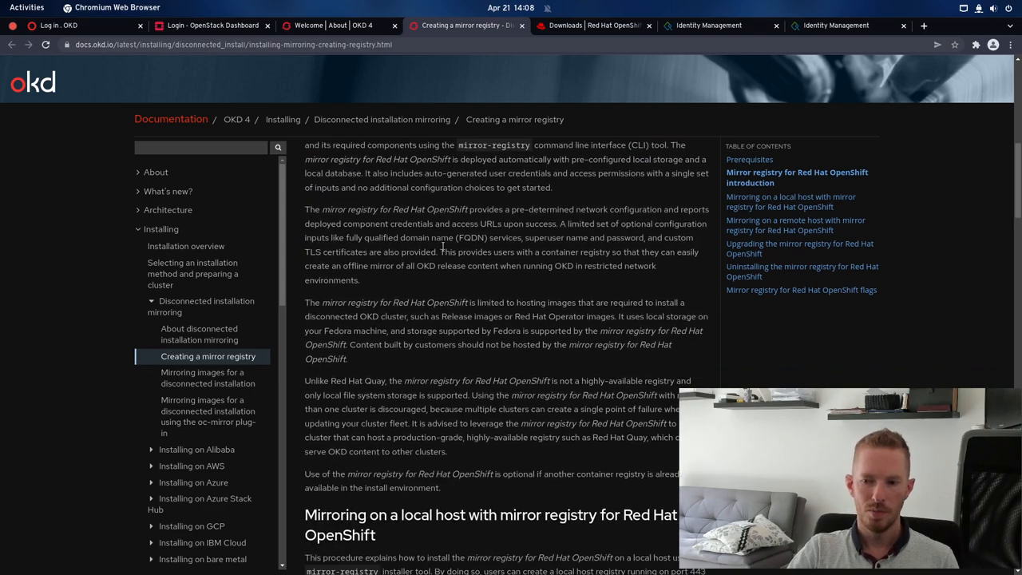
pyautogui.scroll(-3)
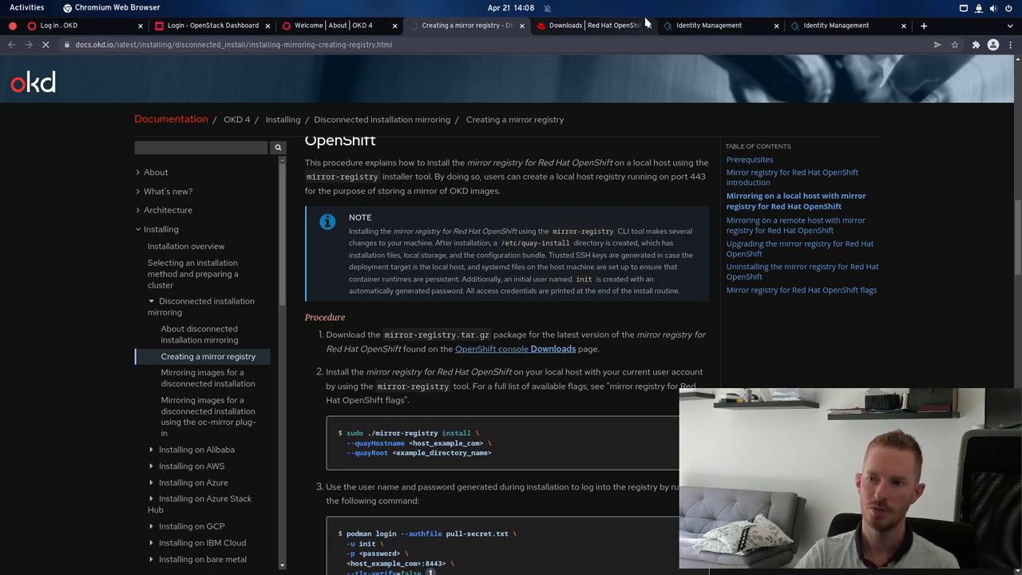
pyautogui.click(591, 26)
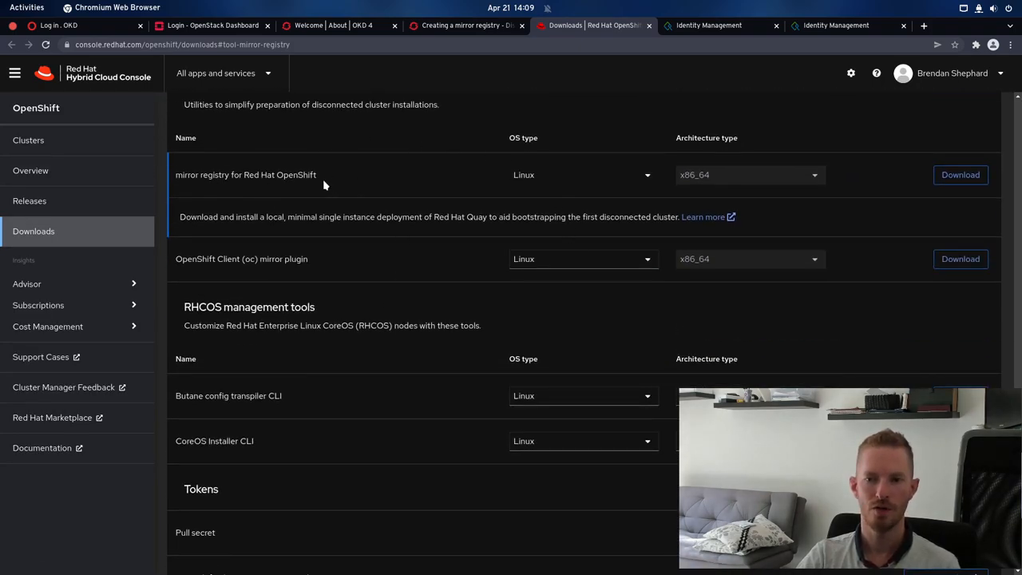
# Download the Linux mirror-registry.tar.gz package, then switch to the Identity Management tab.
pyautogui.click(961, 174)
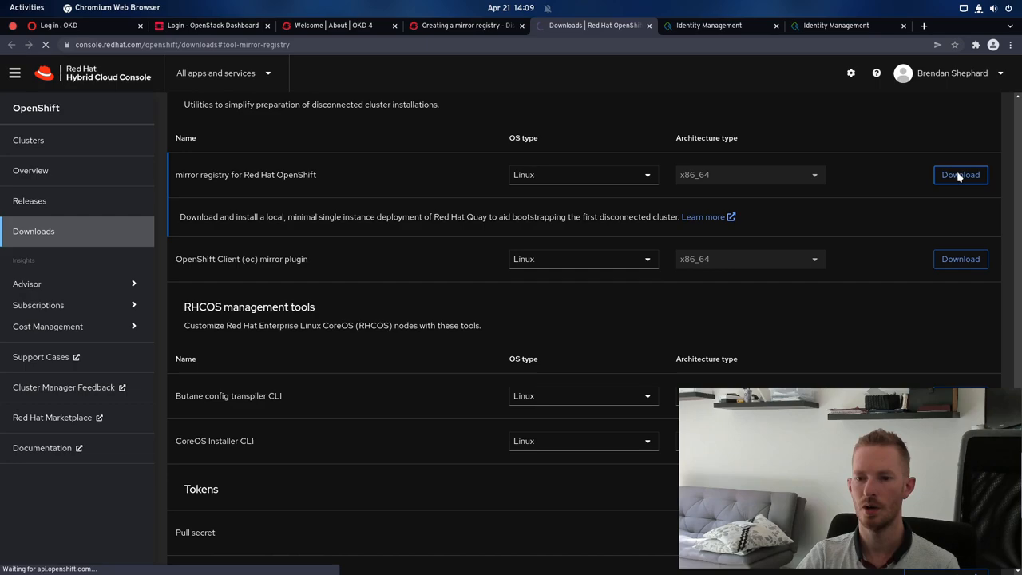
pyautogui.click(961, 174)
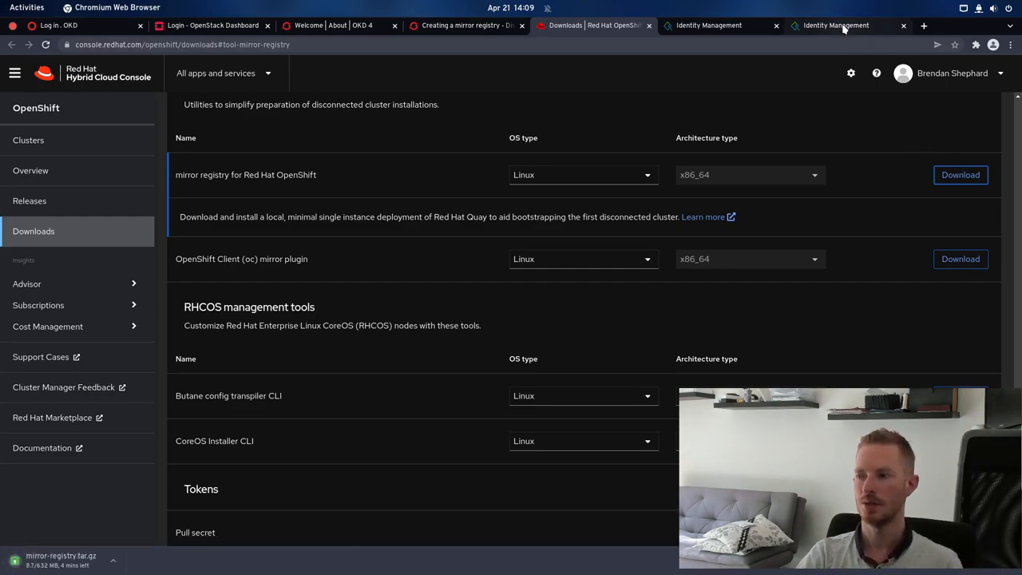
pyautogui.click(835, 25)
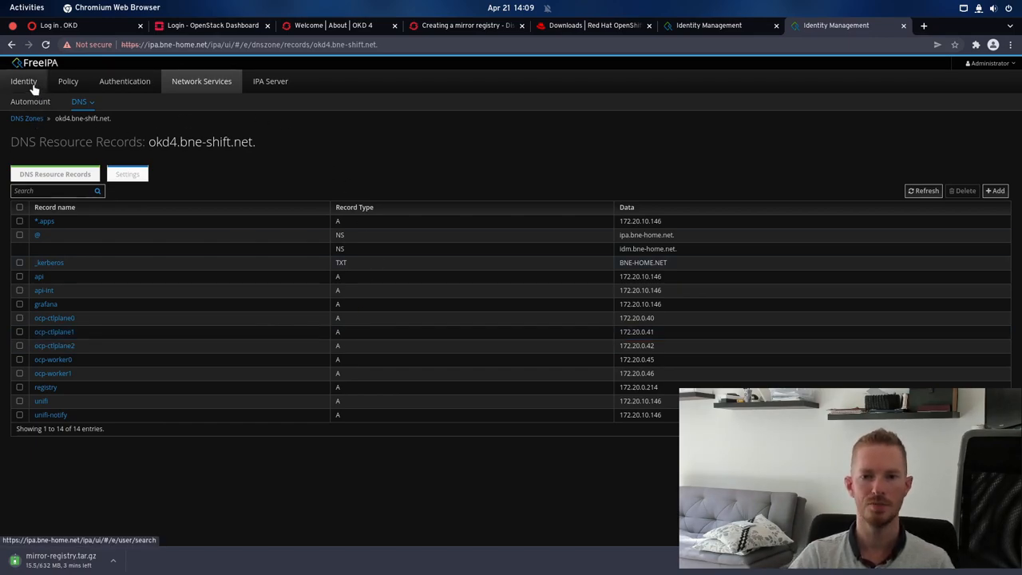
# Navigate Network Services > DNS > DNS Zones to okd4.bne-shift.net. and start adding a record.
pyautogui.click(22, 80)
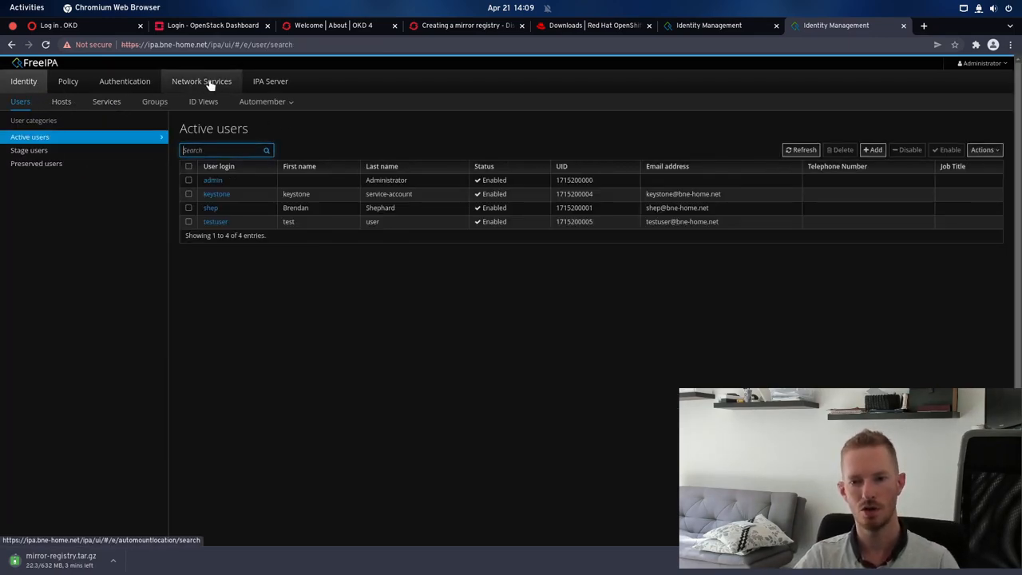
pyautogui.click(201, 80)
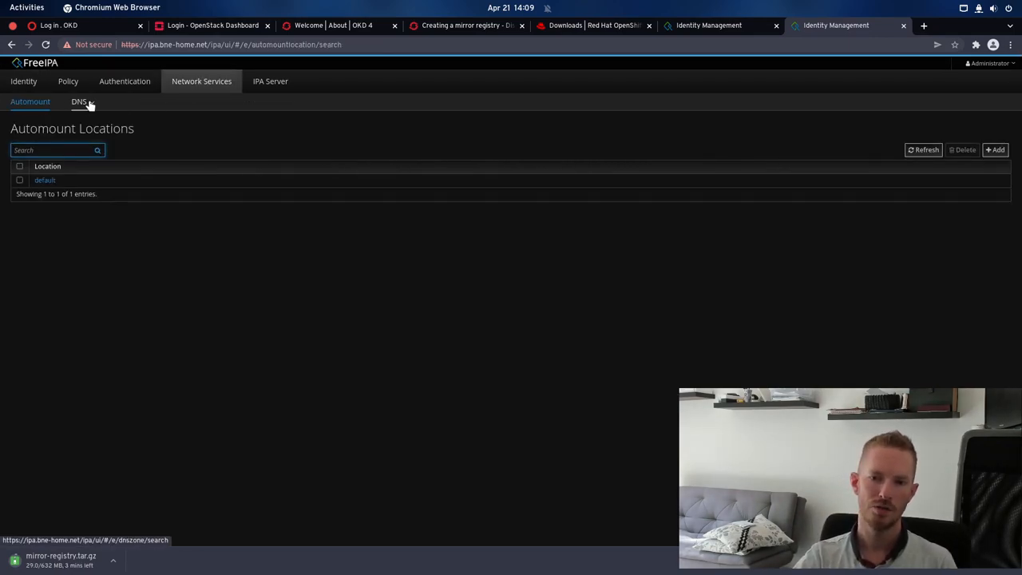
pyautogui.click(79, 102)
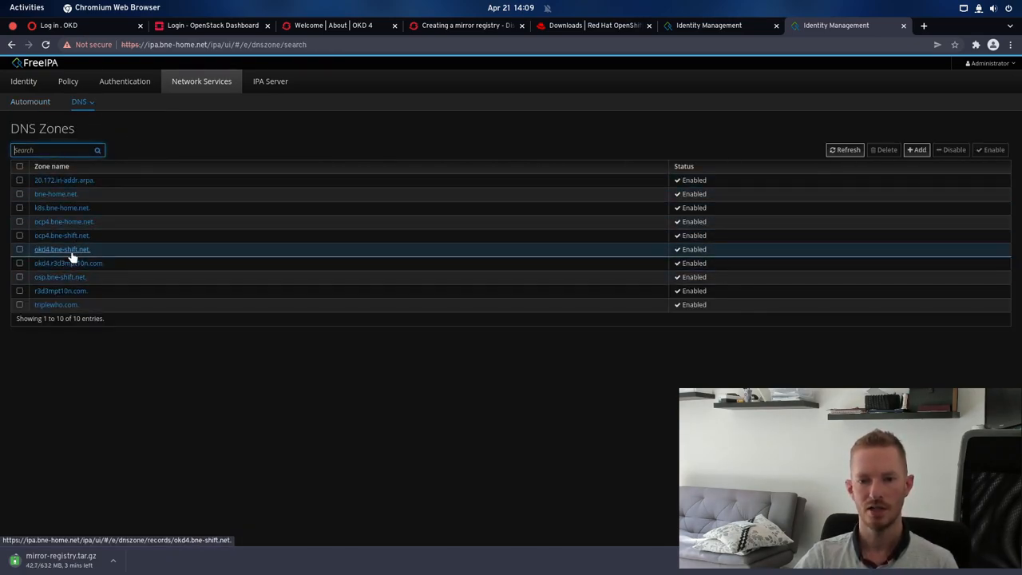
pyautogui.click(61, 249)
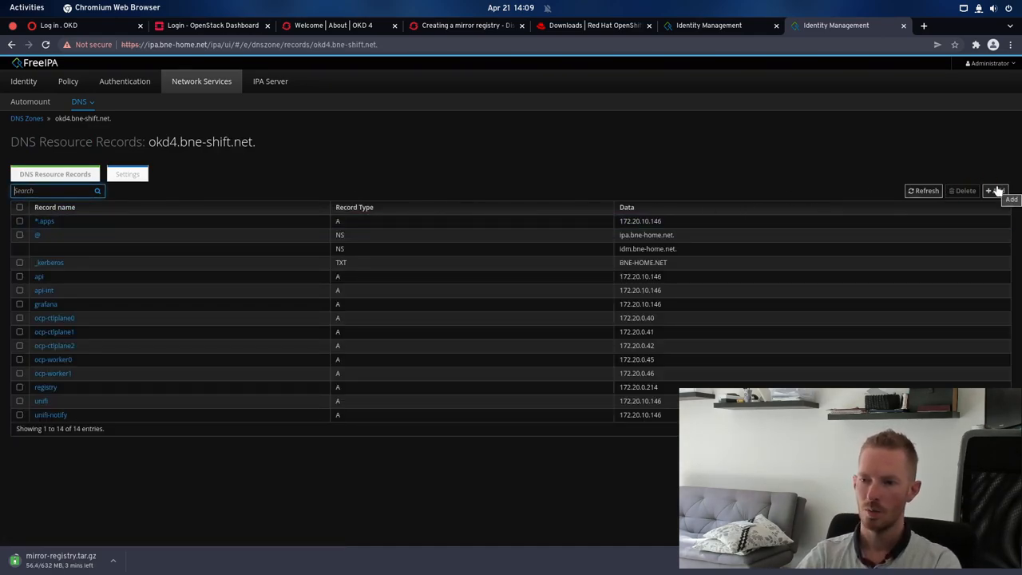
pyautogui.click(996, 190)
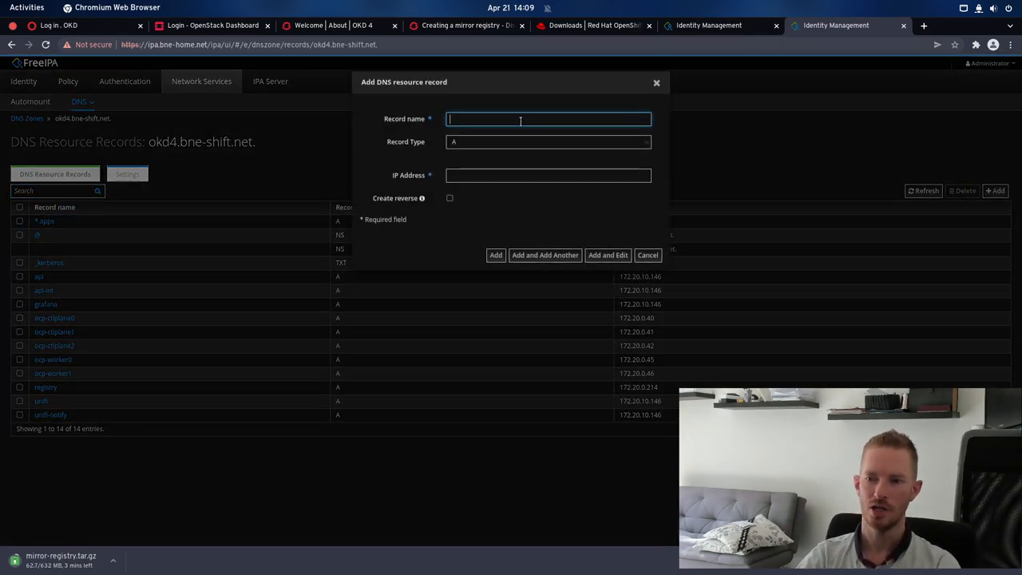
# Add an A record named registry-test with IP address 192.168.1.8.
pyautogui.write('registry-test')
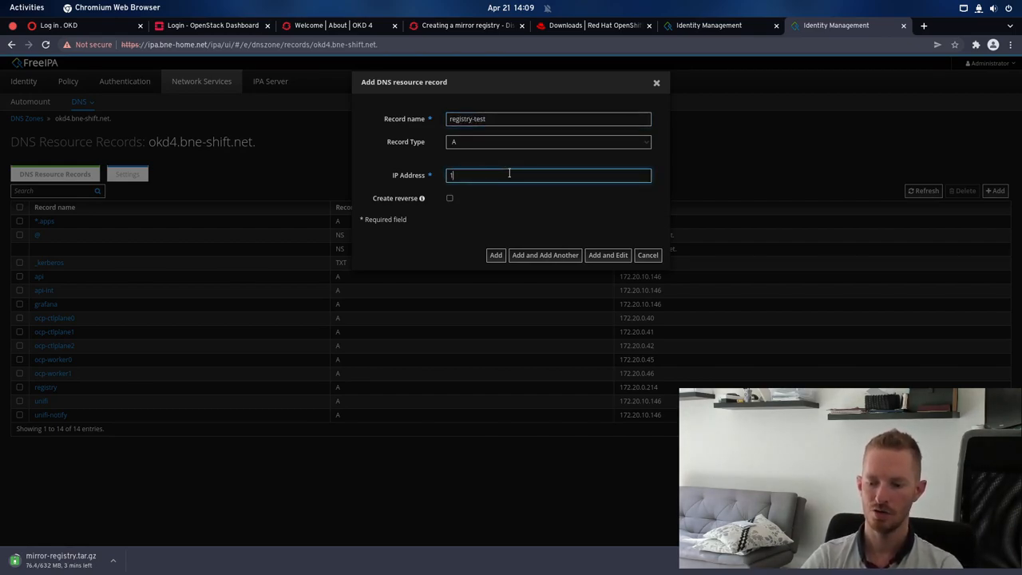
pyautogui.write('92.168.1.8')
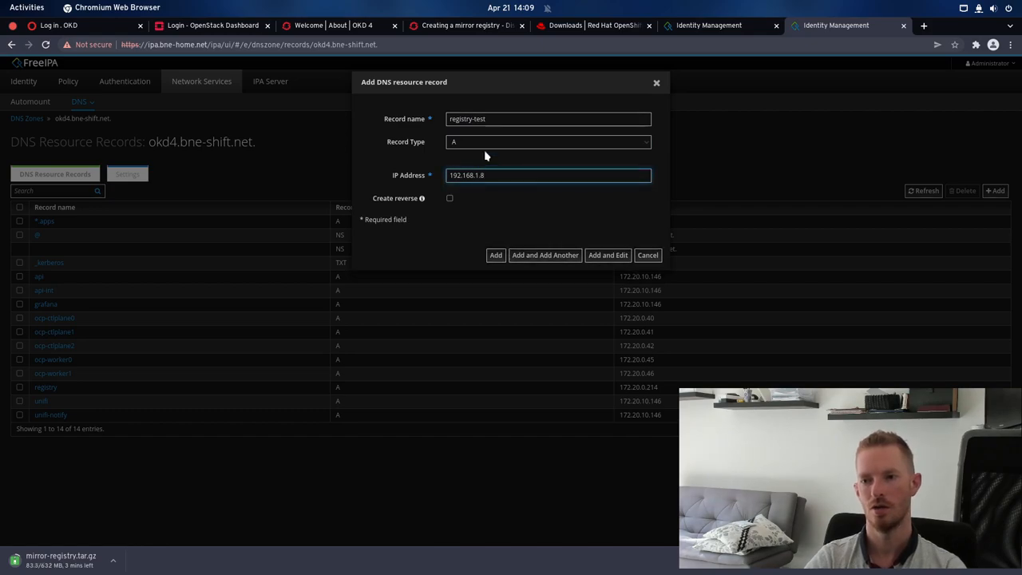
pyautogui.click(495, 255)
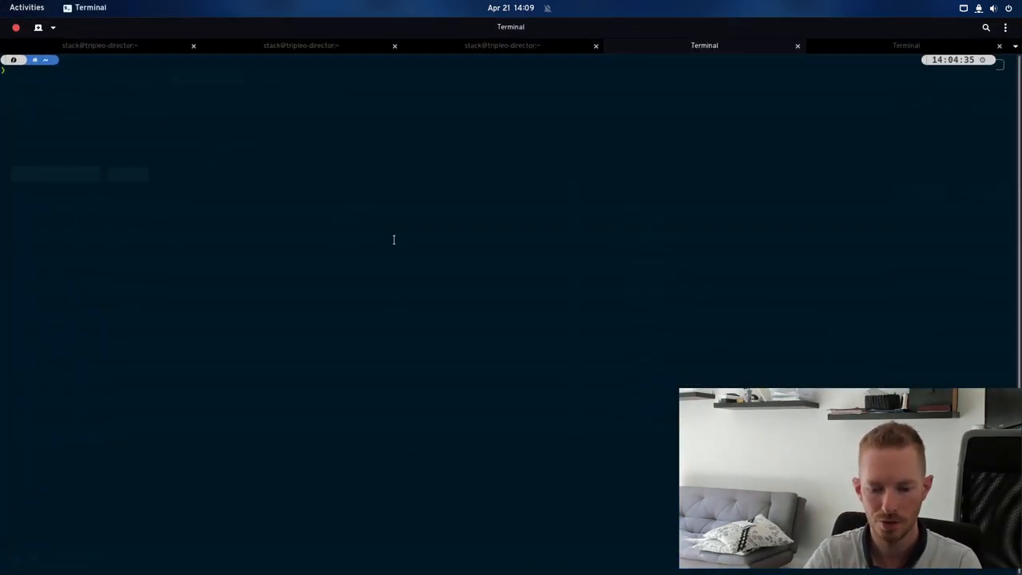
# Run dig +short registry-test.okd4.bne-shift.net against 172.20.10.22 to confirm it resolves to 192.168.1.8.
pyautogui.write('dig +short')
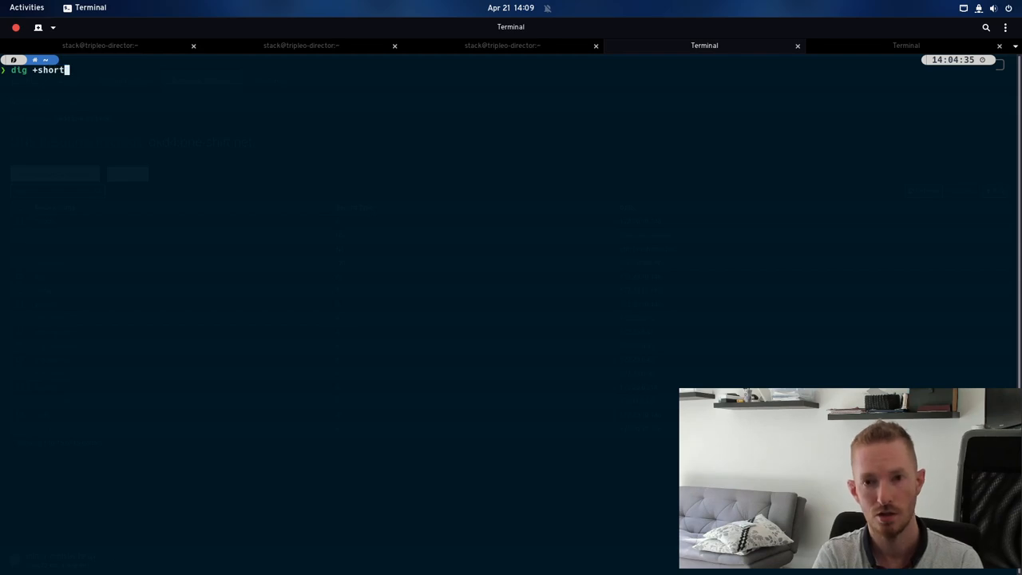
pyautogui.write('registry-test.')
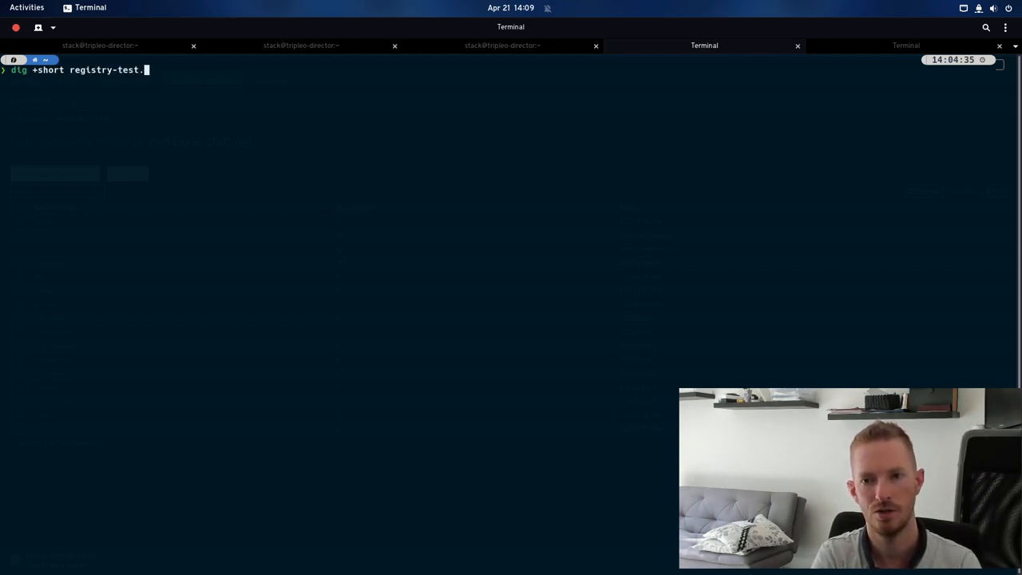
pyautogui.write('okd4.bne')
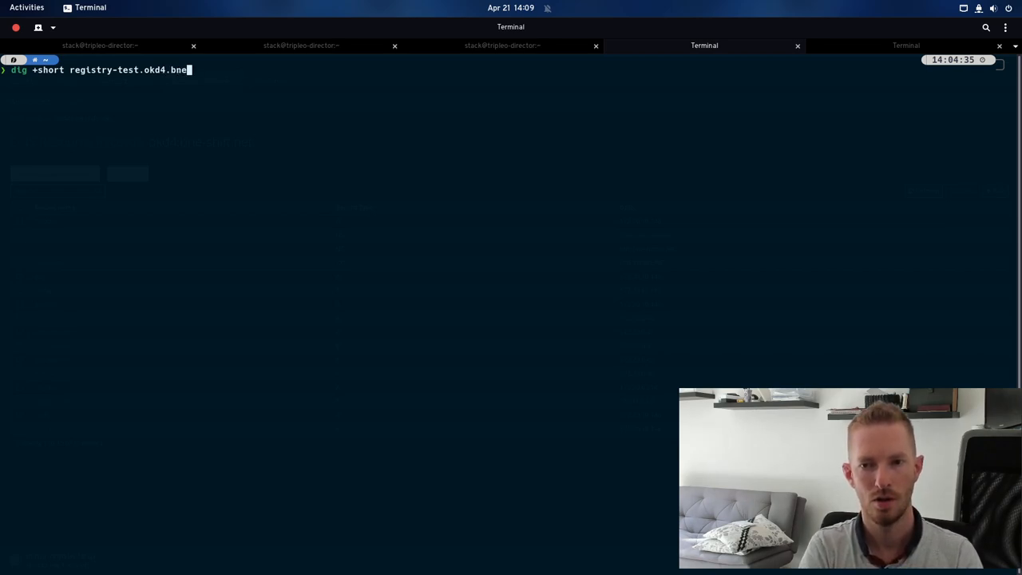
pyautogui.write('-shift.net')
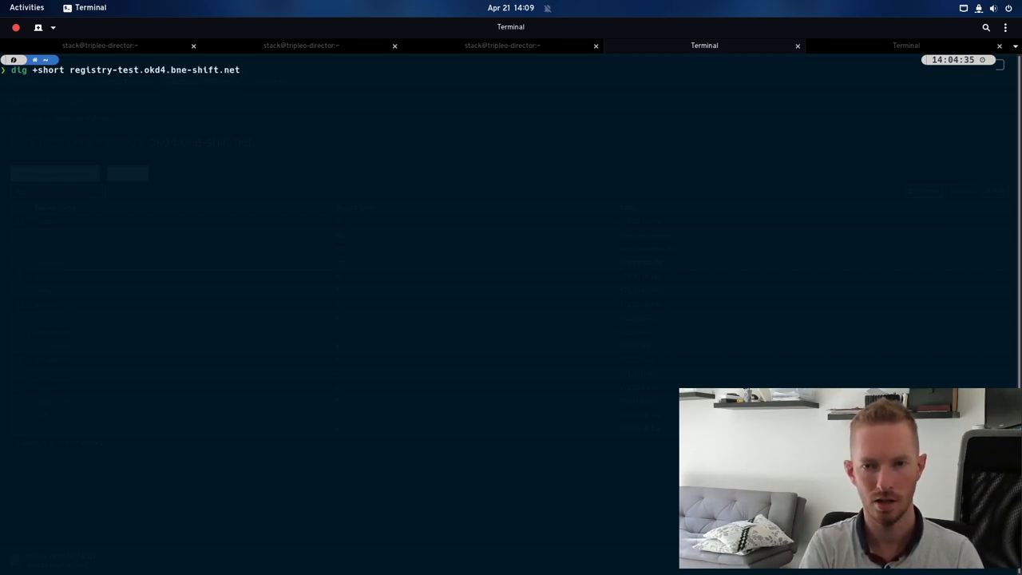
pyautogui.write('@172.20.10.22')
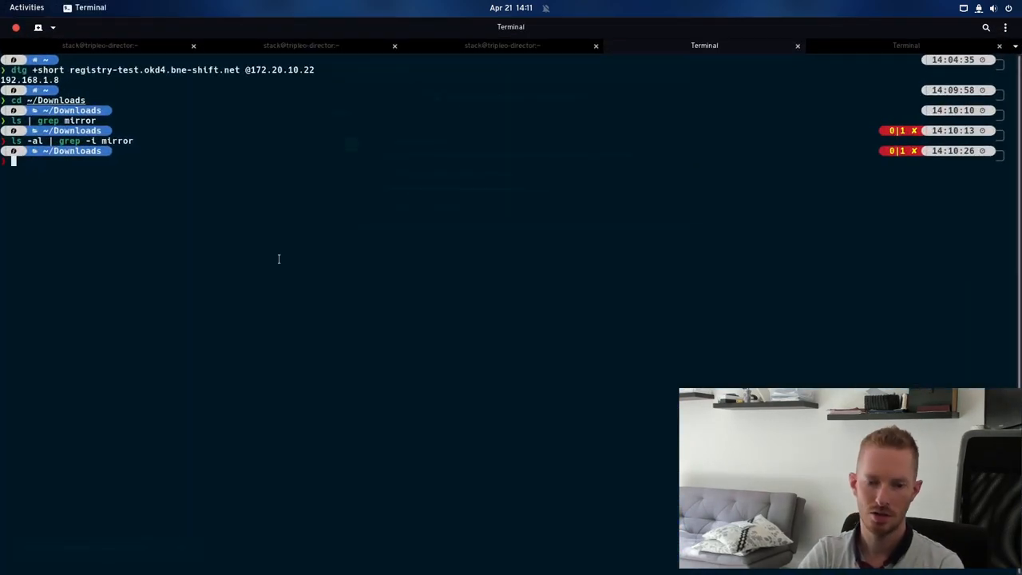
# Create a registry directory in ~/Documents/slow_storage, check free space with df -h, and clear the screen.
pyautogui.write('cd ~/Documents/slow_storage/')
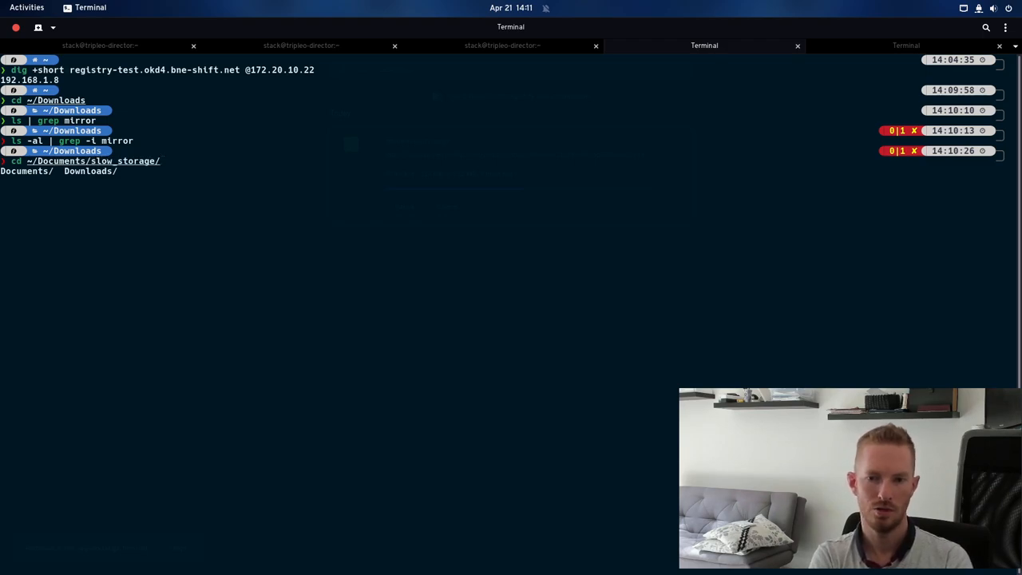
pyautogui.write('mkdir')
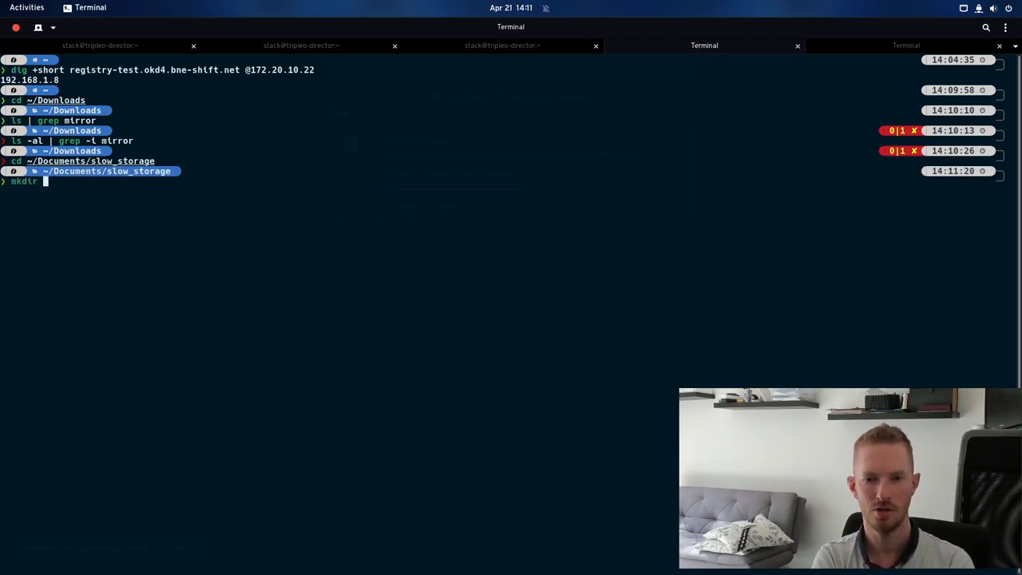
pyautogui.write('registry')
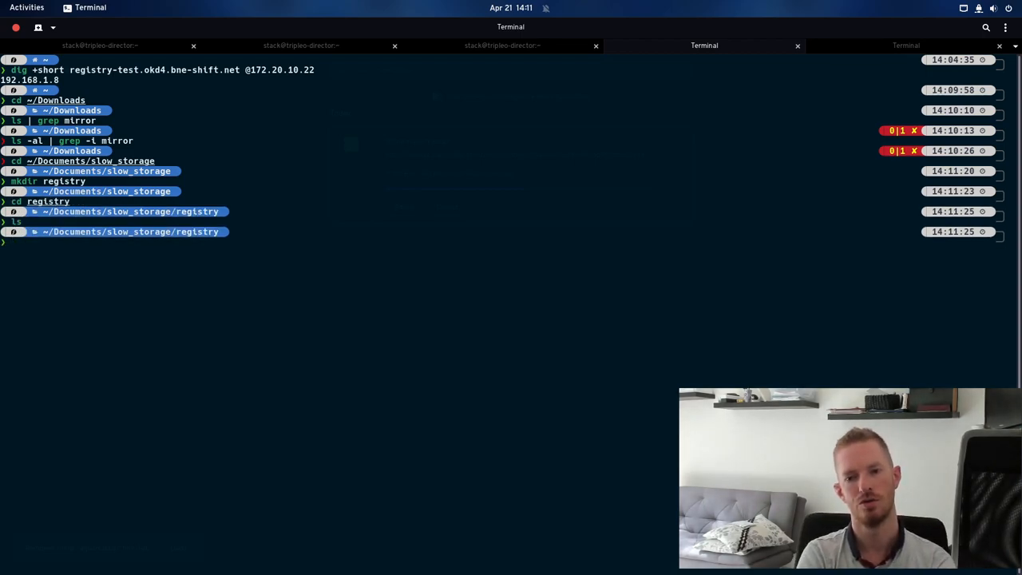
pyautogui.write('cd ..')
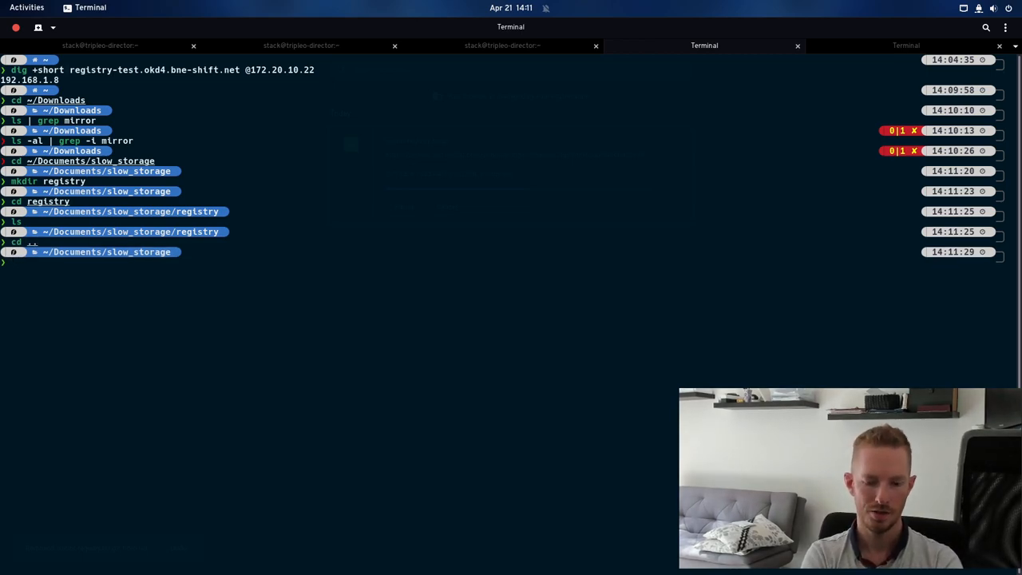
pyautogui.write('df -h')
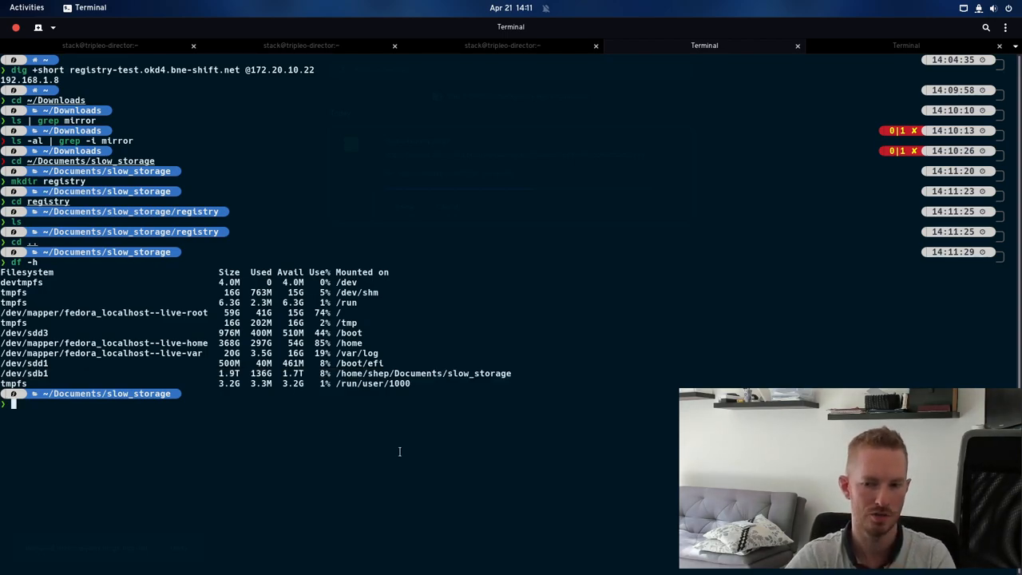
pyautogui.write('clear')
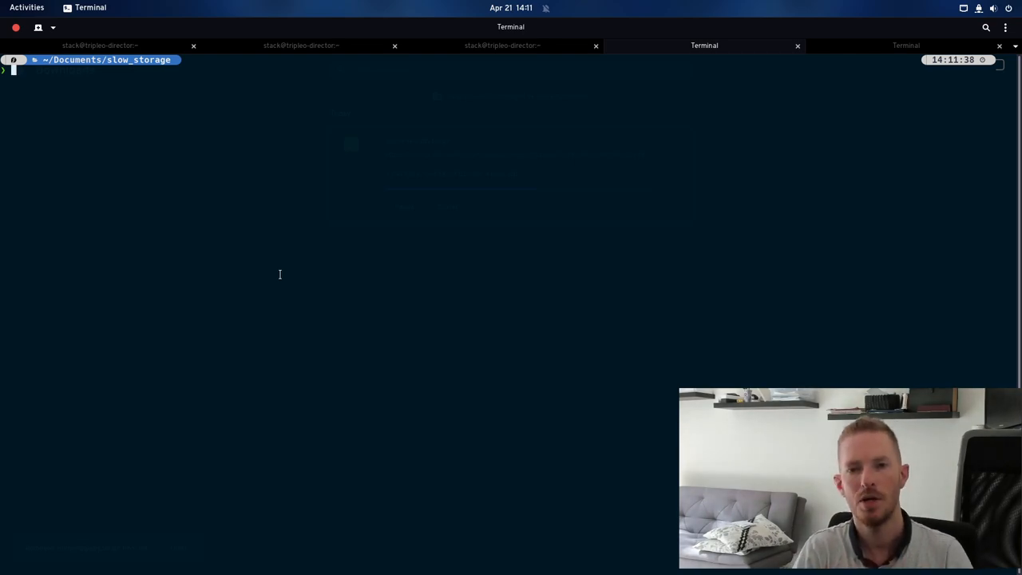
# Become root with sudo su - and edit the shep file under /etc/sudoers.d in vi.
pyautogui.write('sudo')
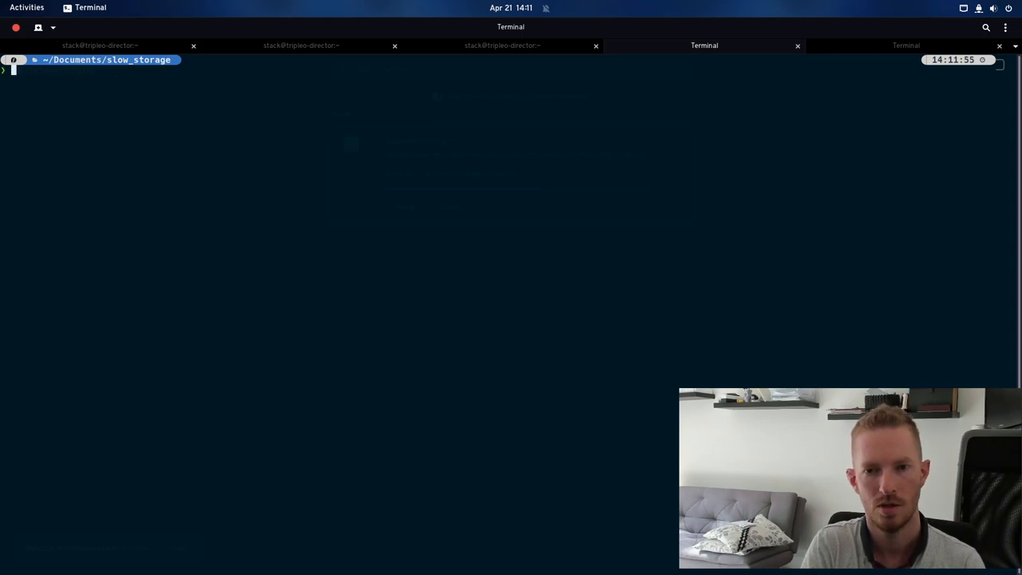
pyautogui.write('sudo vi')
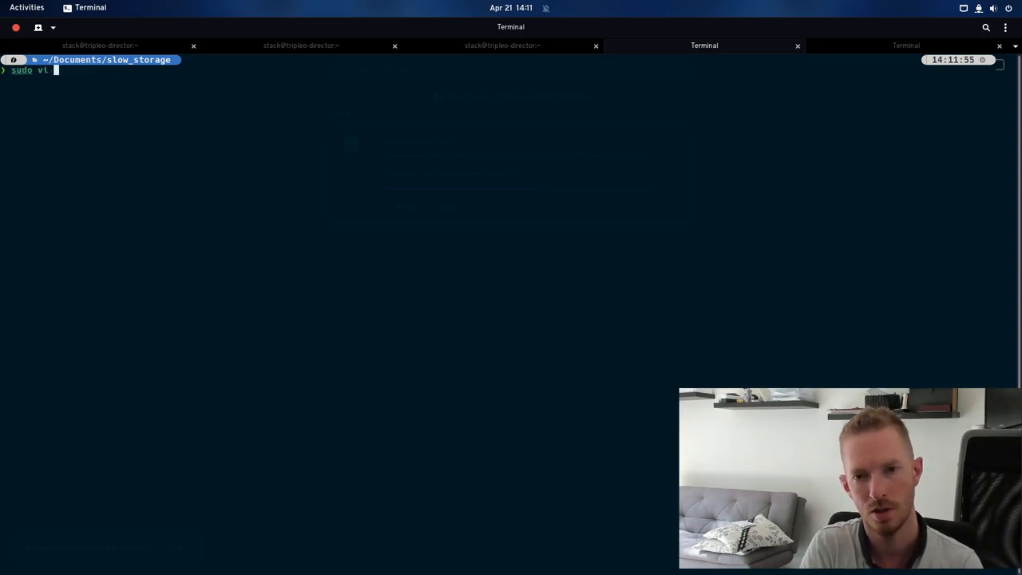
pyautogui.write('/etc/sudo')
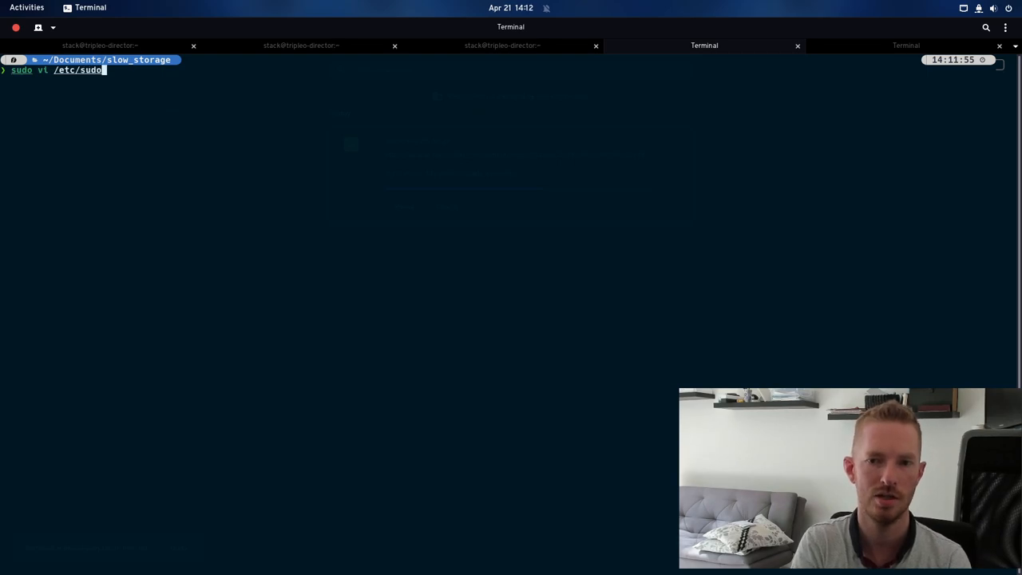
pyautogui.write('ers.d/')
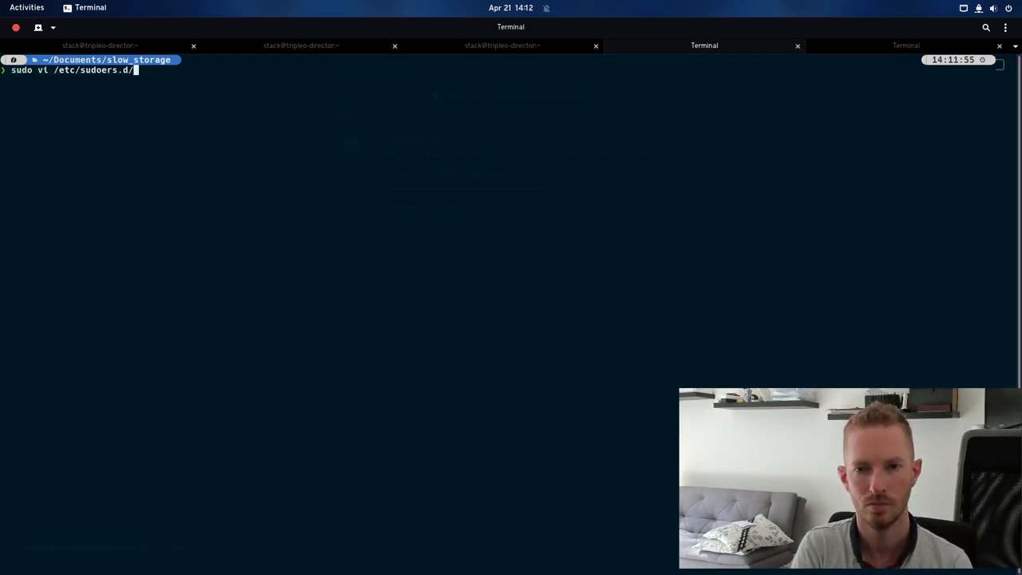
pyautogui.write('sudo su -')
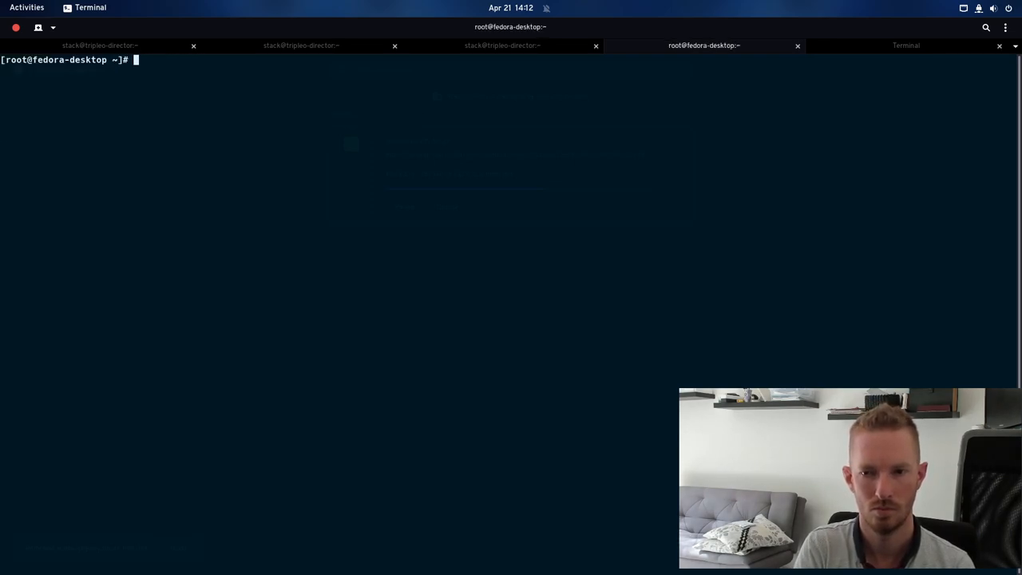
pyautogui.write('cd /etc/')
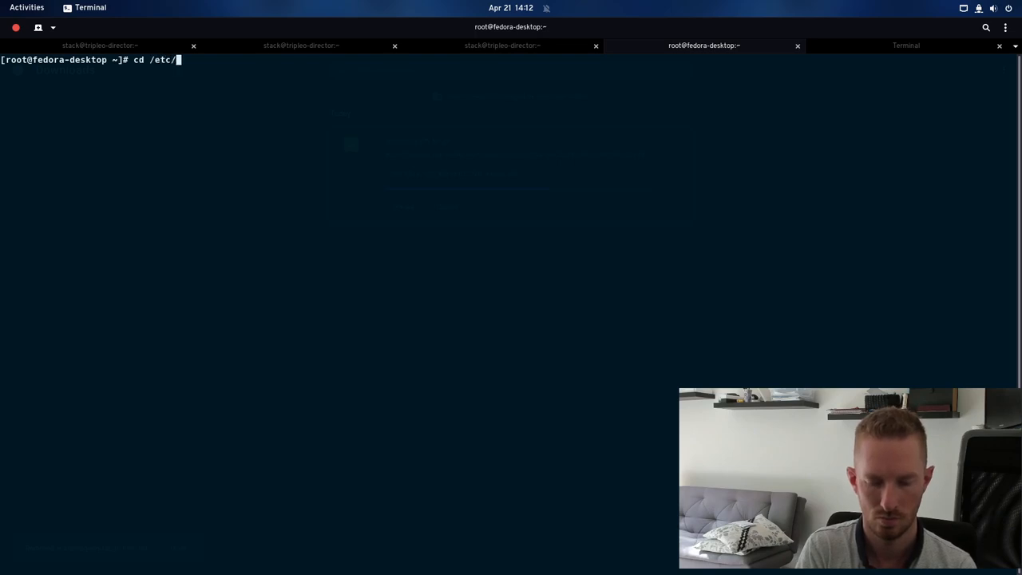
pyautogui.write('sudoers.d/')
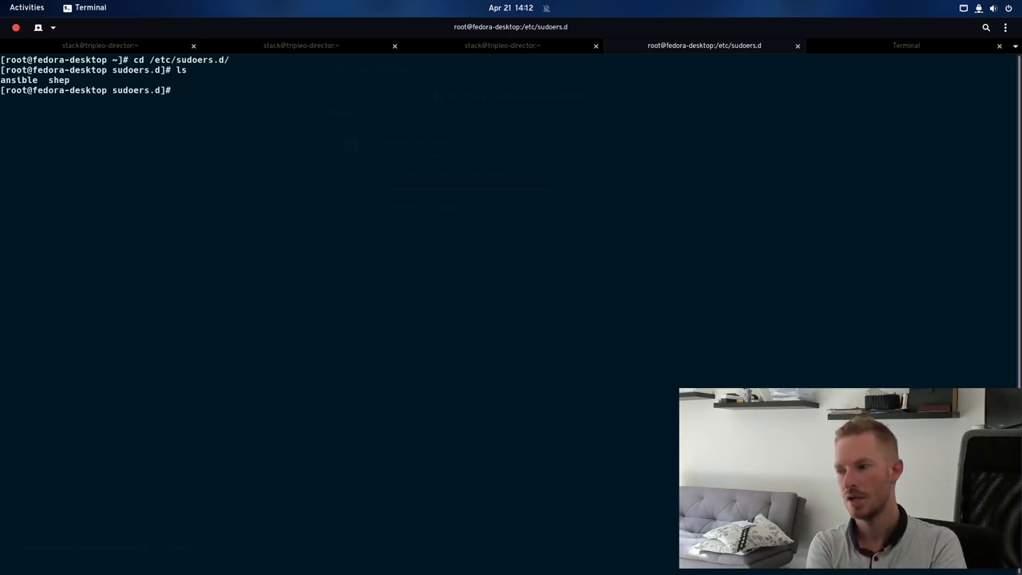
pyautogui.write('vi shep')
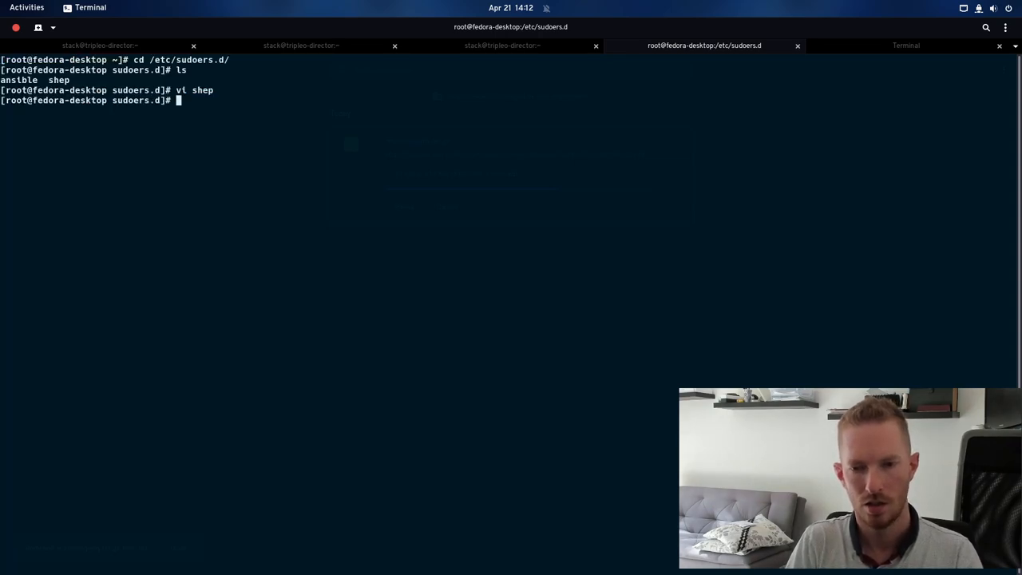
# Exit the root shell and attempt sudo su - again as the normal user.
pyautogui.write('exit')
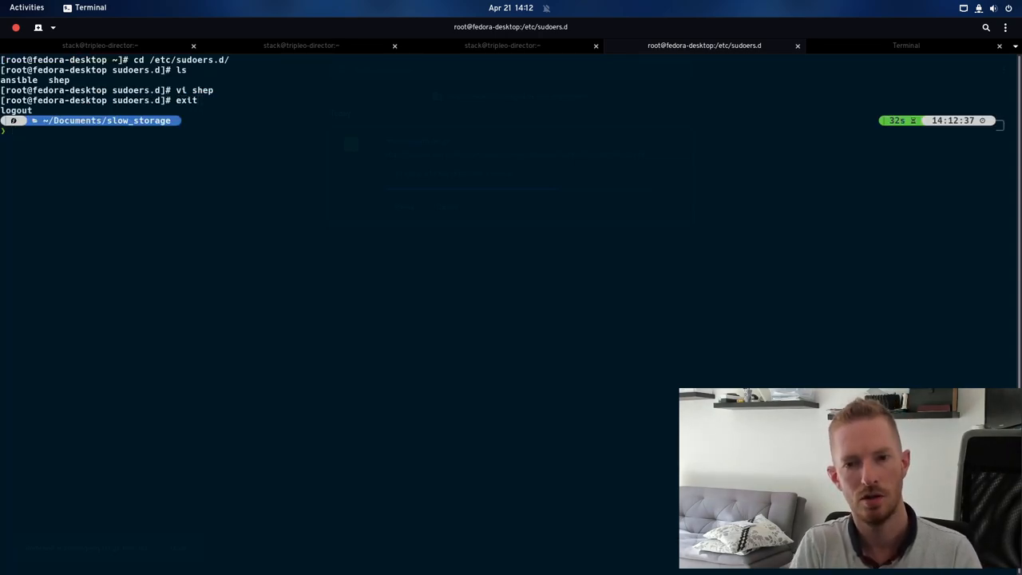
pyautogui.write('sudo - shep')
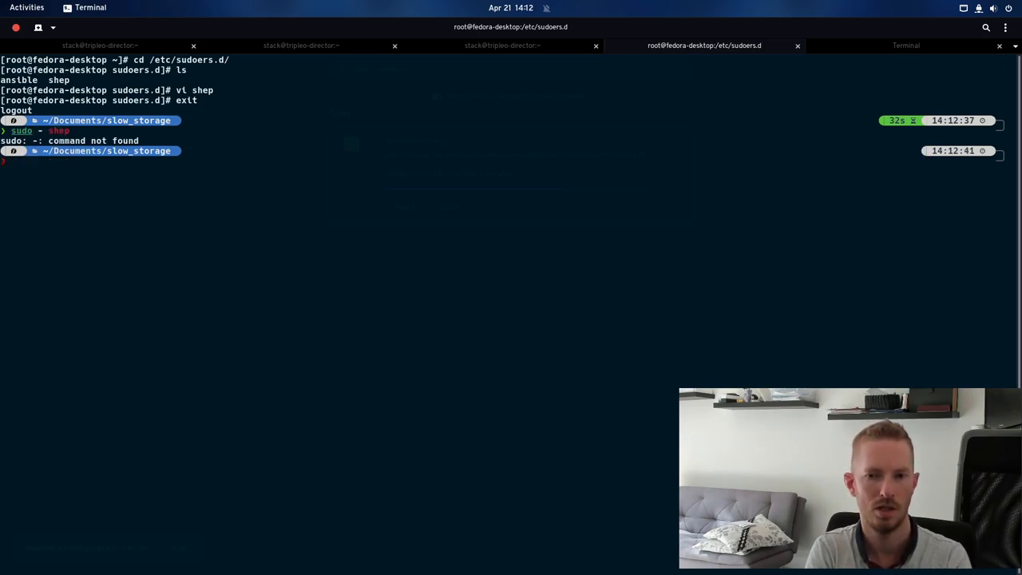
pyautogui.write('sudo su -')
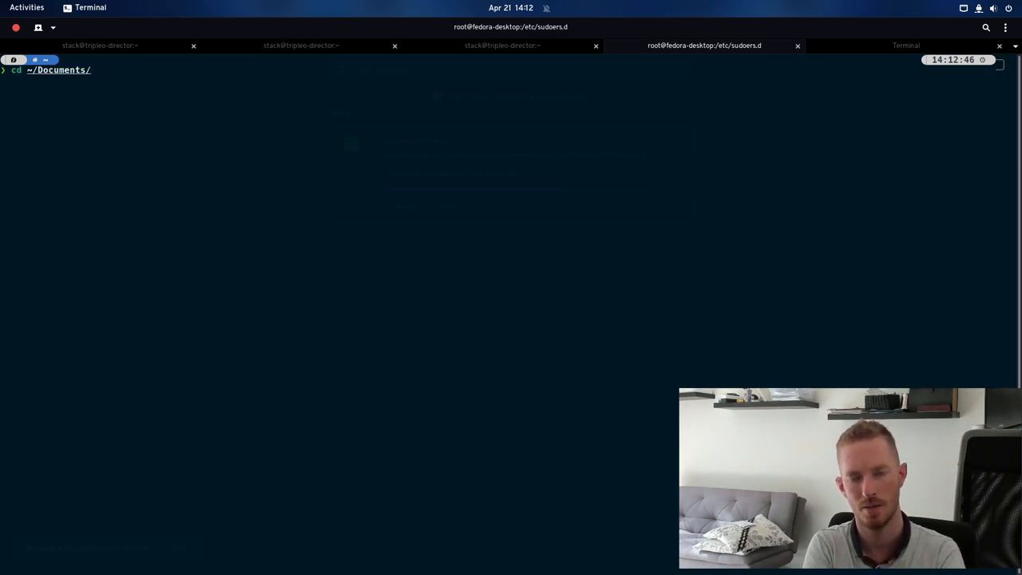
# Move ~/Downloads/mirror-registry.tar.gz into slow_storage and start extracting it with tar -xvf.
pyautogui.write('slow_storage/')
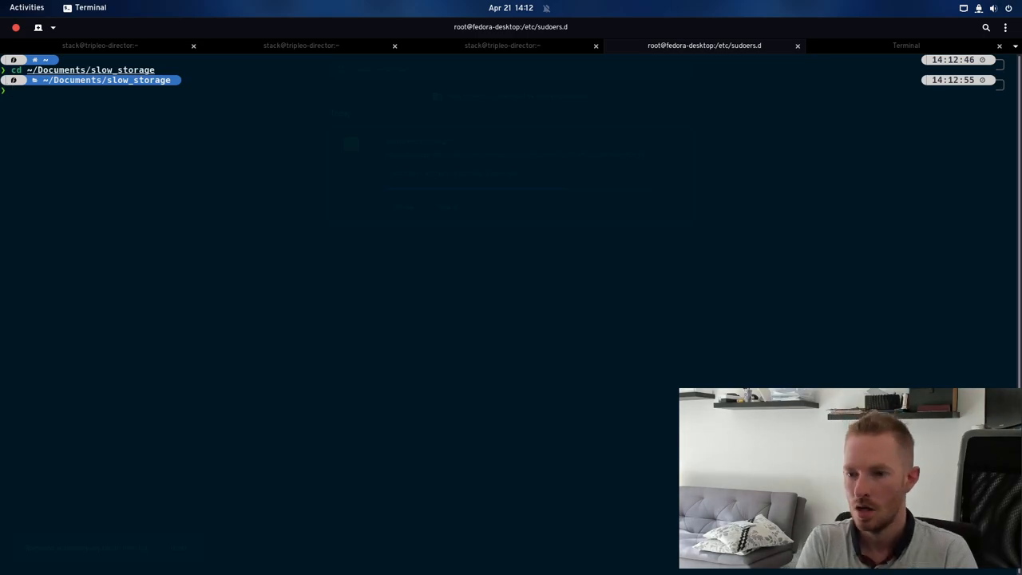
pyautogui.click(26, 7)
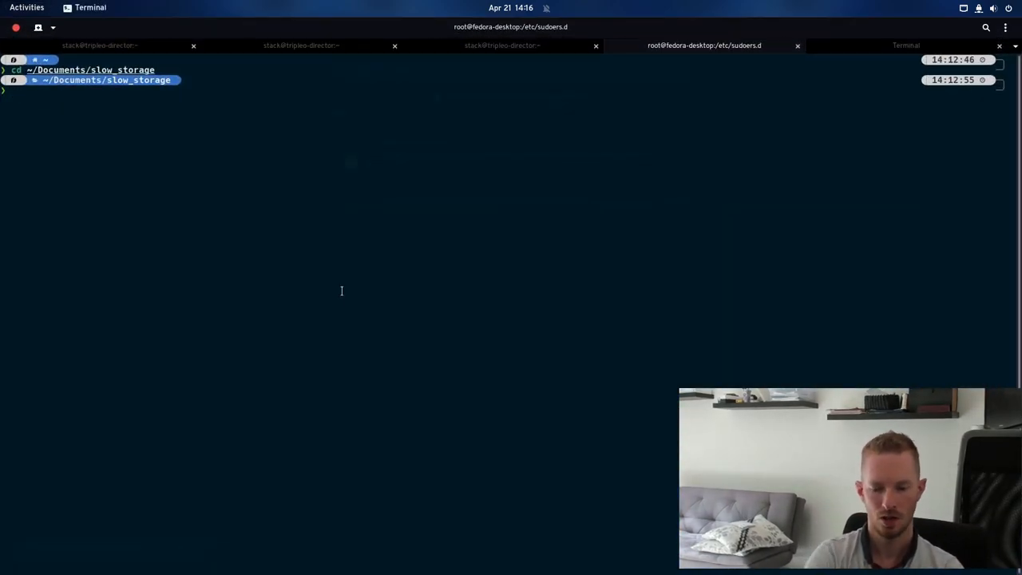
pyautogui.write('mv ~/Downloads/')
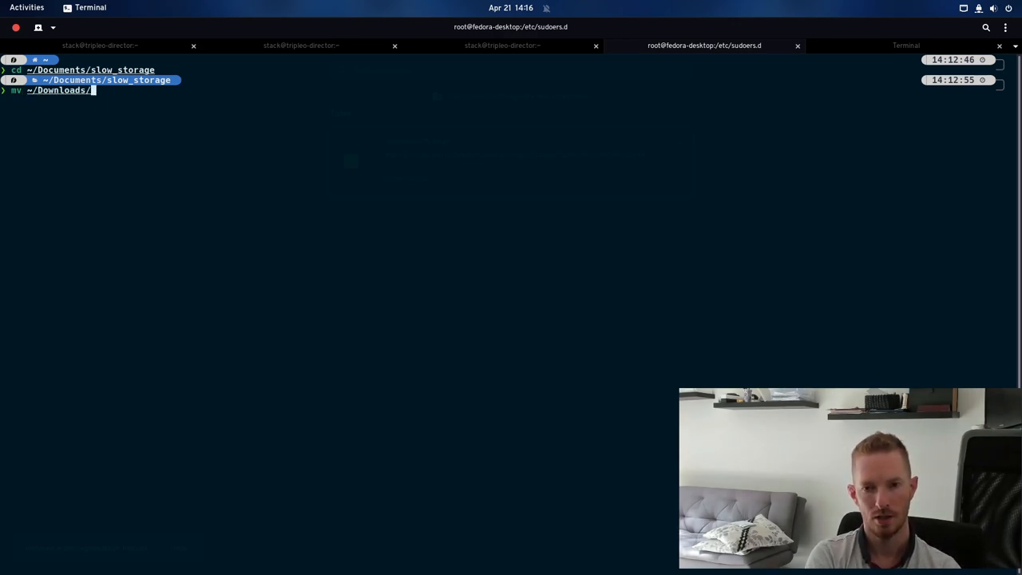
pyautogui.write('mirror-registry.tar.gz')
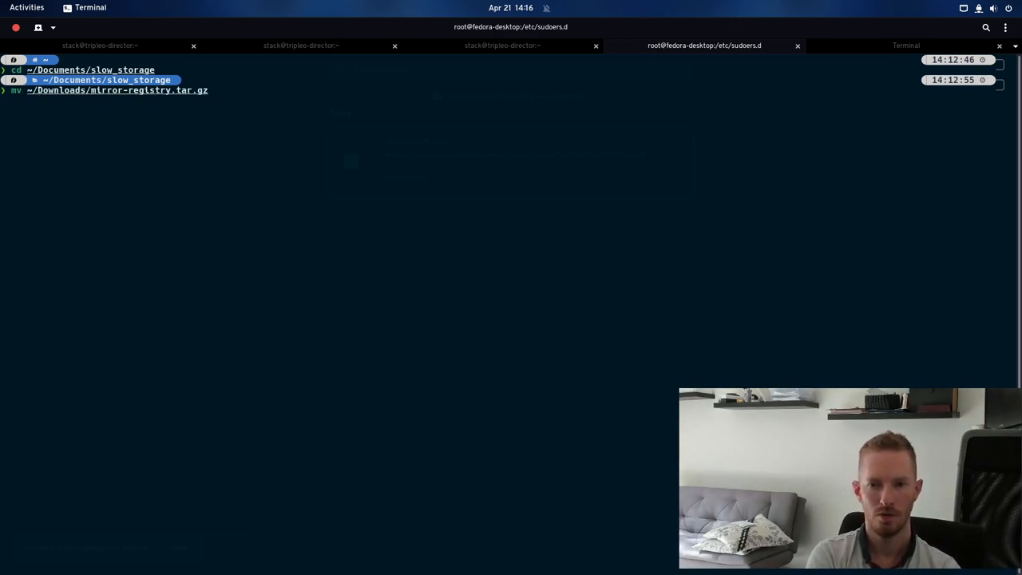
pyautogui.write('tar -xvf mi')
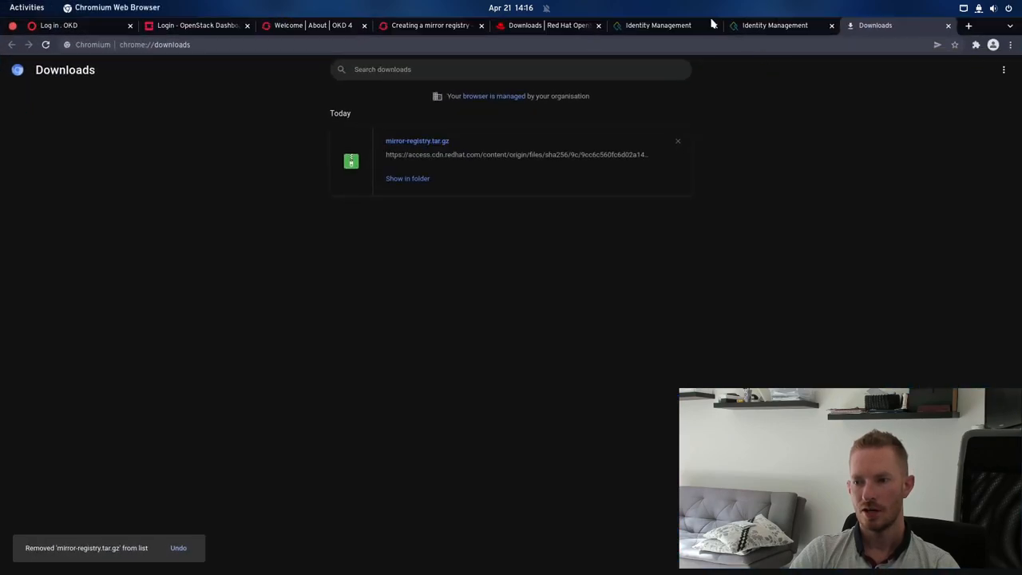
# Select the sudo ./mirror-registry install command from the OKD 'Creating a mirror registry' guide.
pyautogui.click(430, 25)
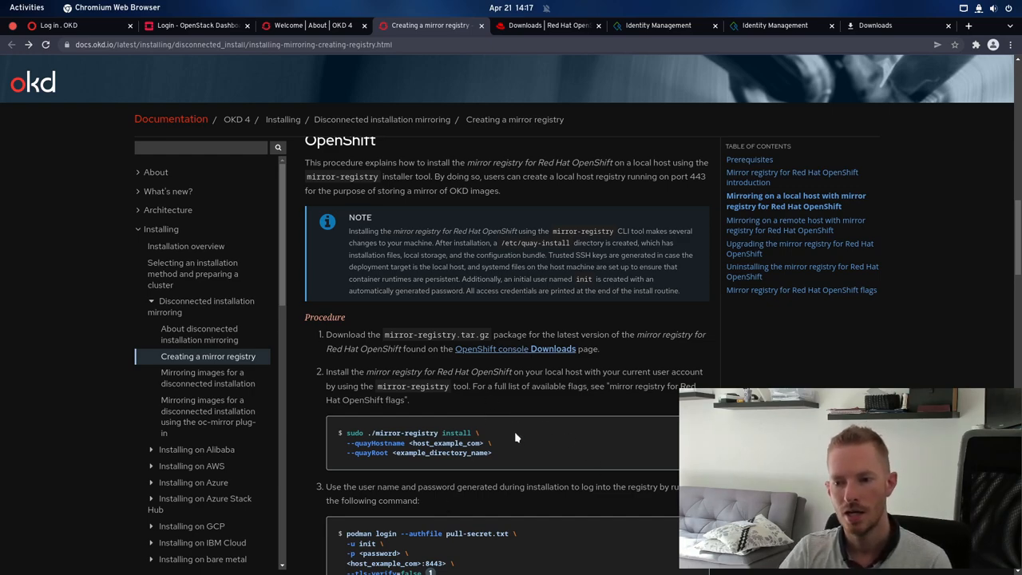
pyautogui.moveTo(495, 460)
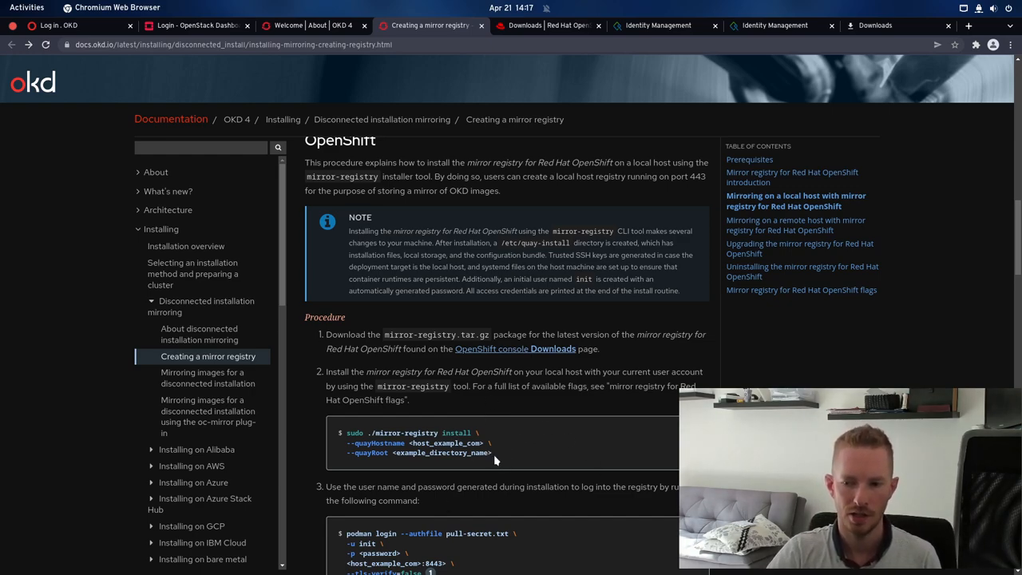
pyautogui.moveTo(348, 433); pyautogui.dragTo(492, 454)
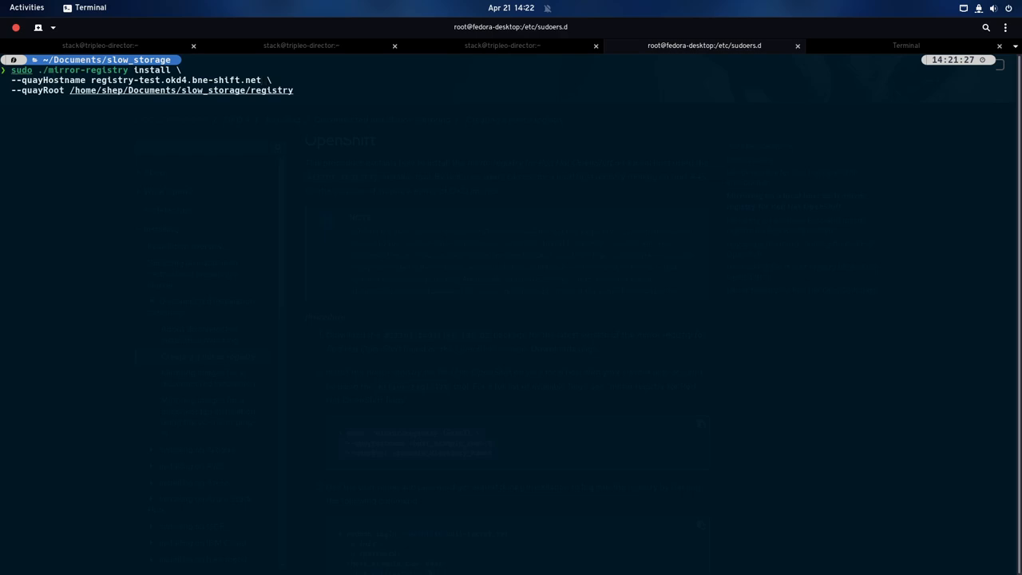
# Run the installer with quayHostname registry-test.okd4.bne-shift.net and quayRoot slow_storage/registry, watching the Ansible tasks complete.
pyautogui.press('Return')
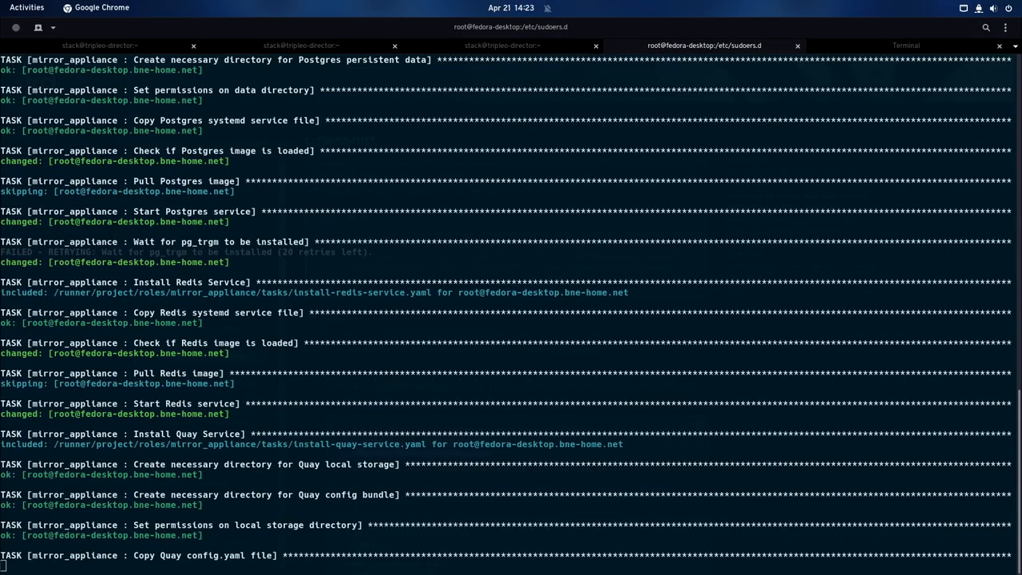
pyautogui.scroll(-3)
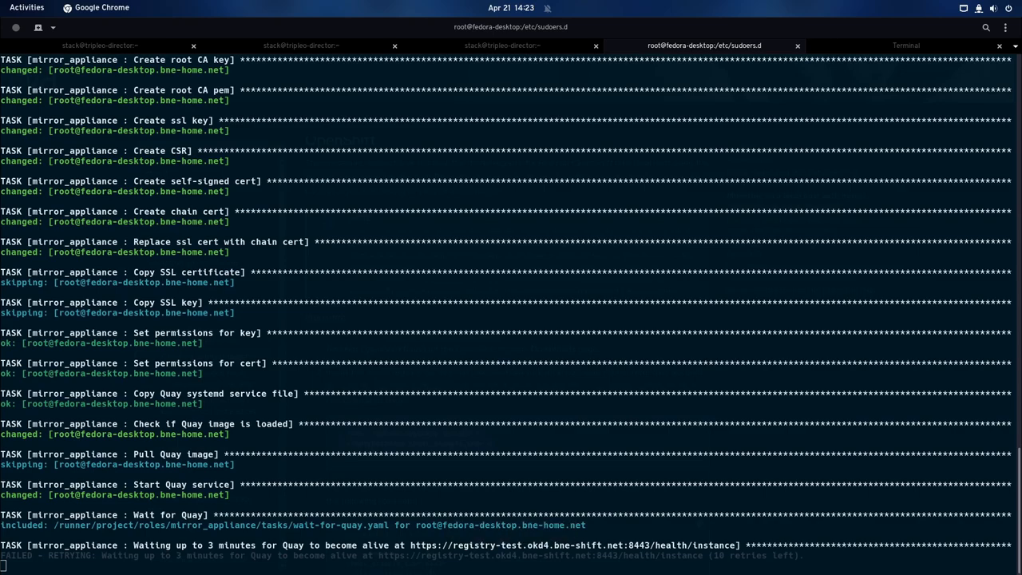
pyautogui.scroll(-3)
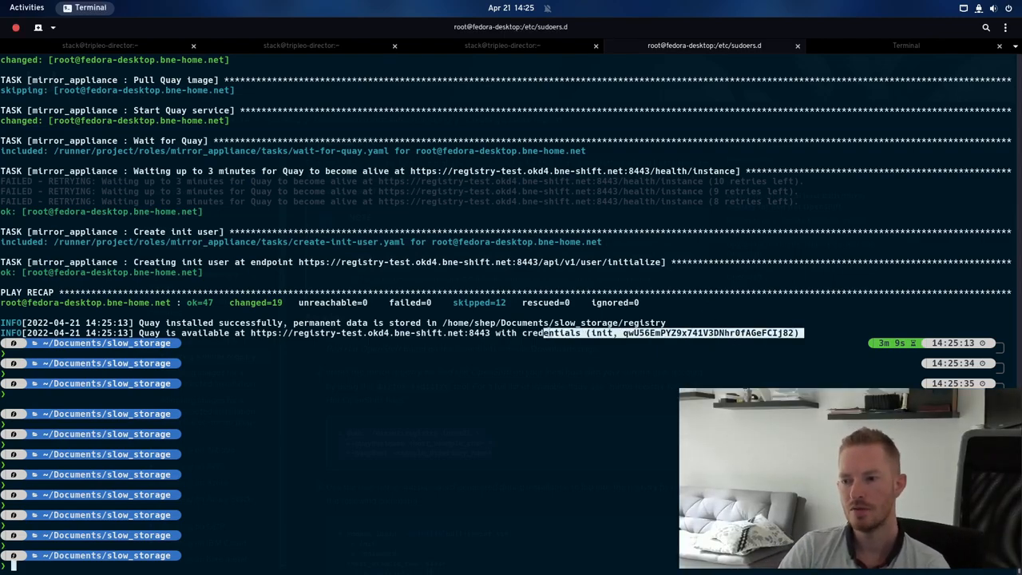
pyautogui.rightClick(255, 335)
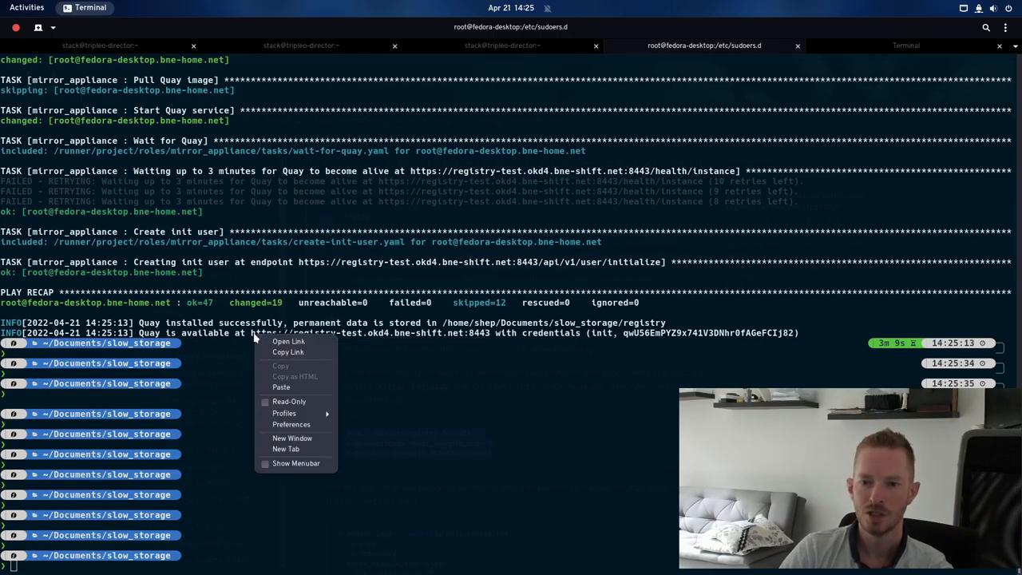
pyautogui.click(305, 358)
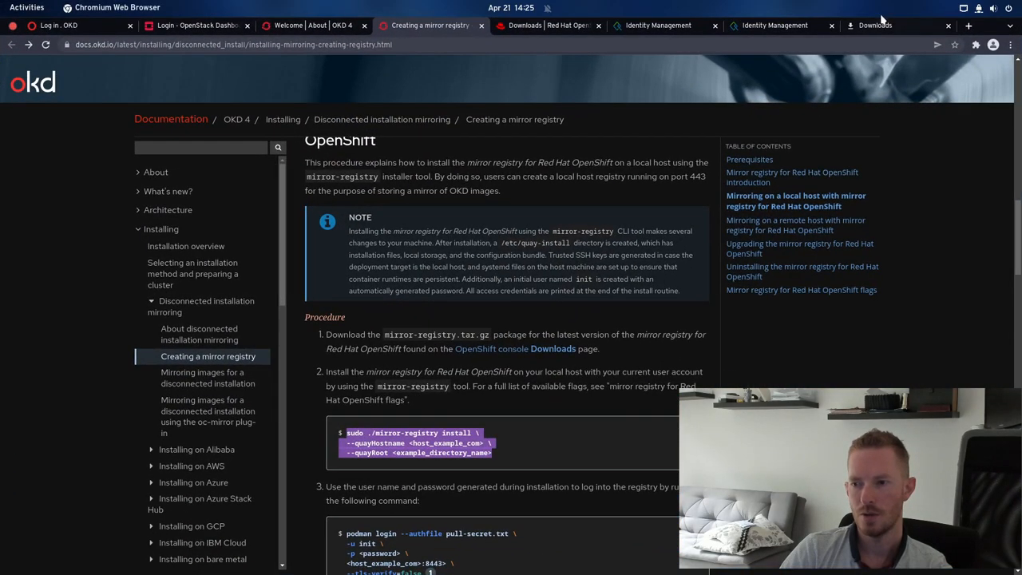
pyautogui.click(875, 25)
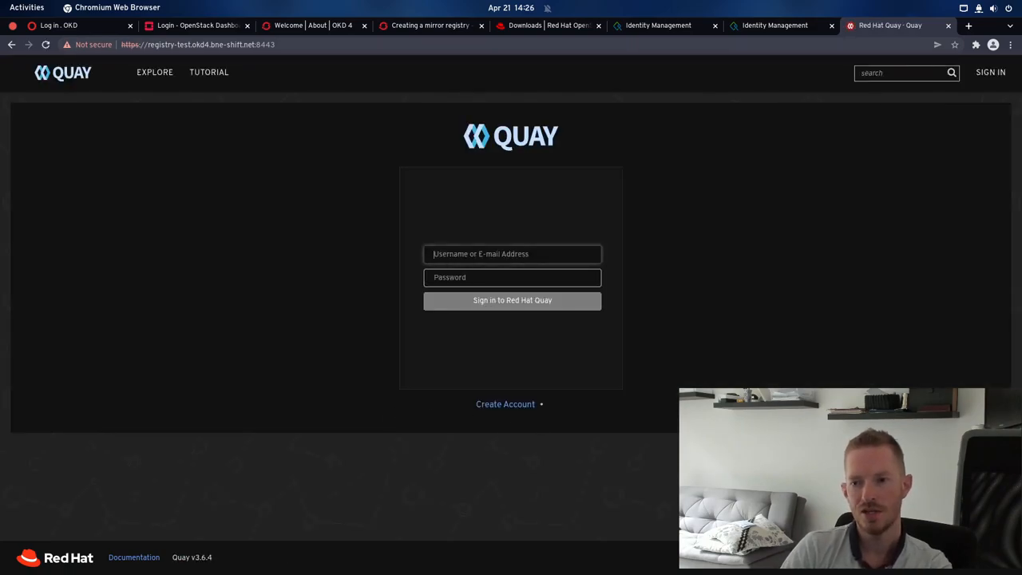
# Copy the generated init password from the terminal and sign in to Quay as init.
pyautogui.click(25, 6)
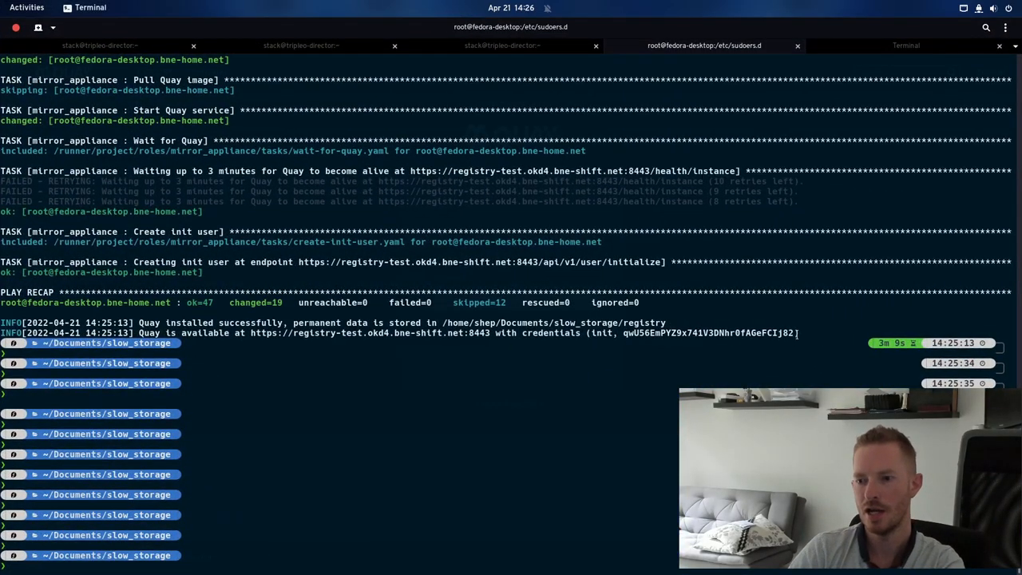
pyautogui.doubleClick(706, 334)
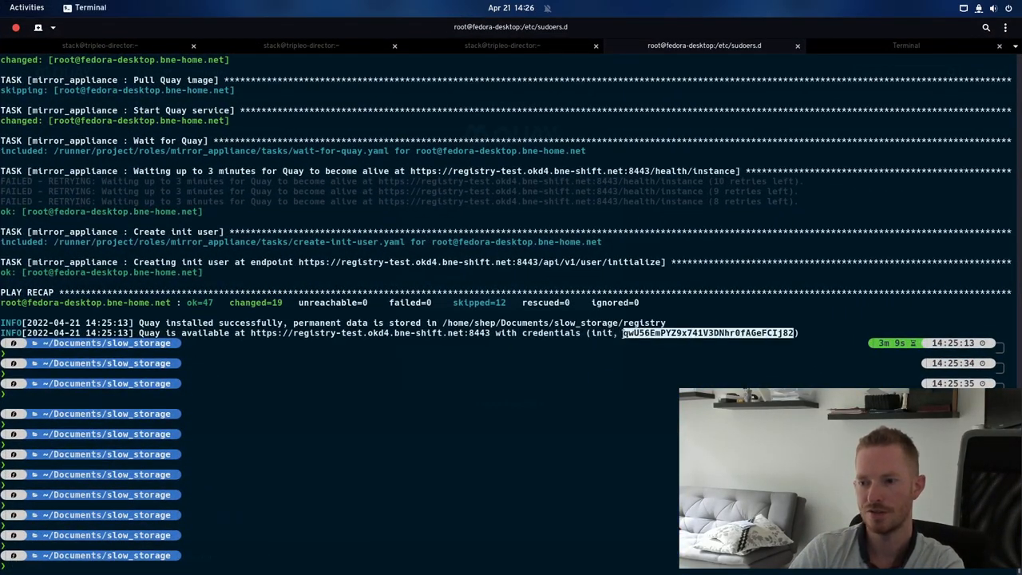
pyautogui.click(26, 7)
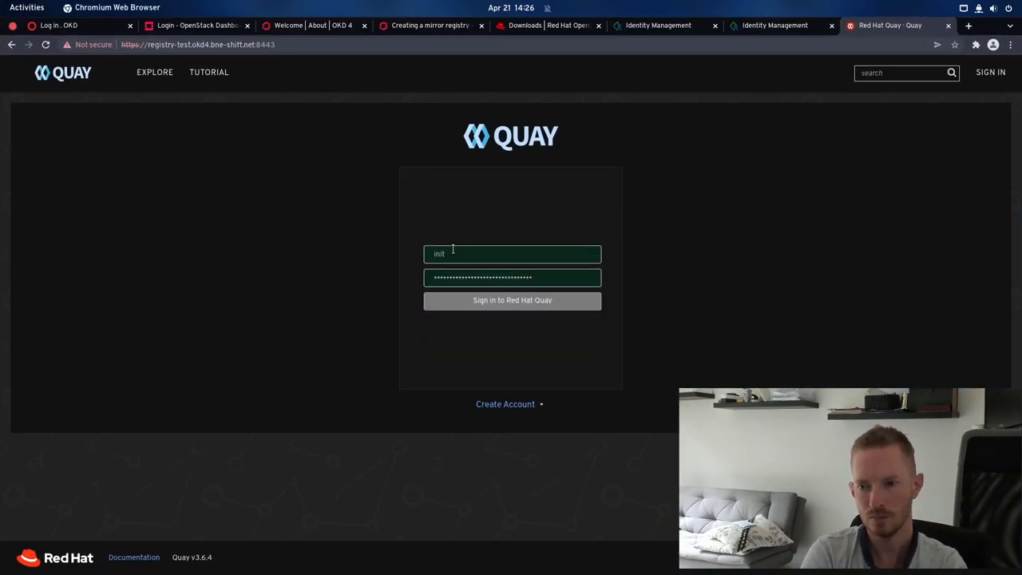
pyautogui.click(511, 300)
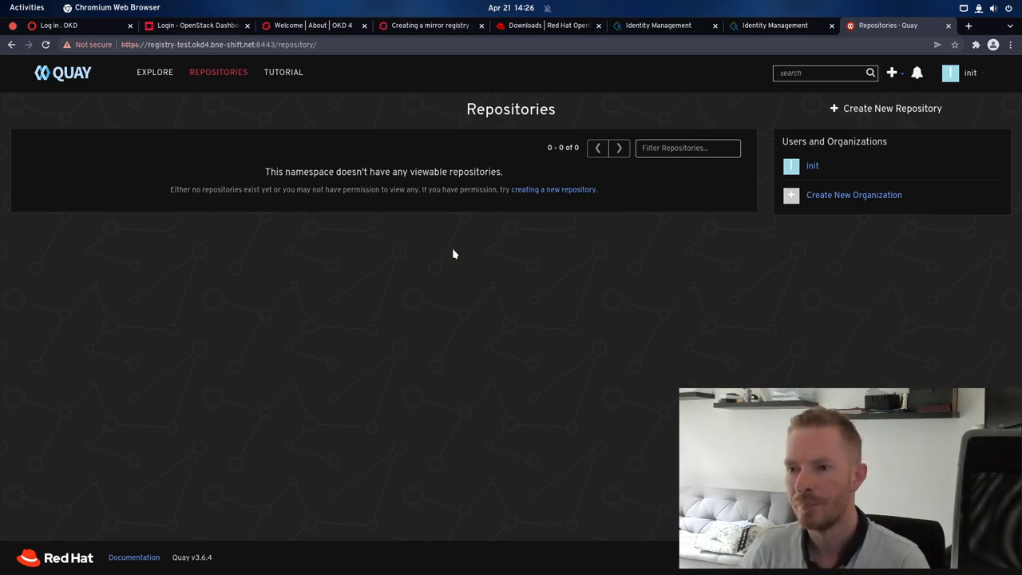
pyautogui.click(154, 71)
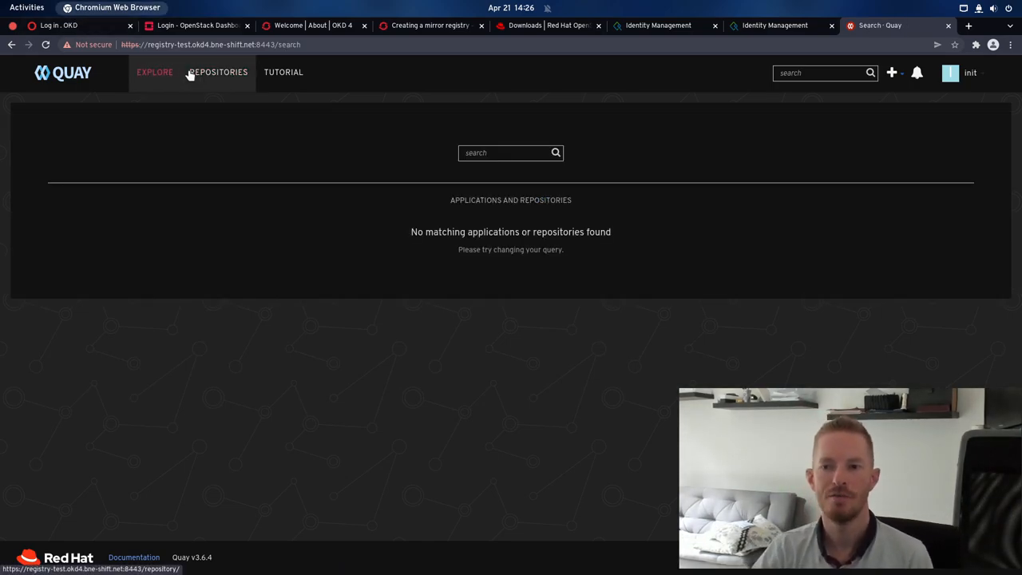
pyautogui.click(283, 72)
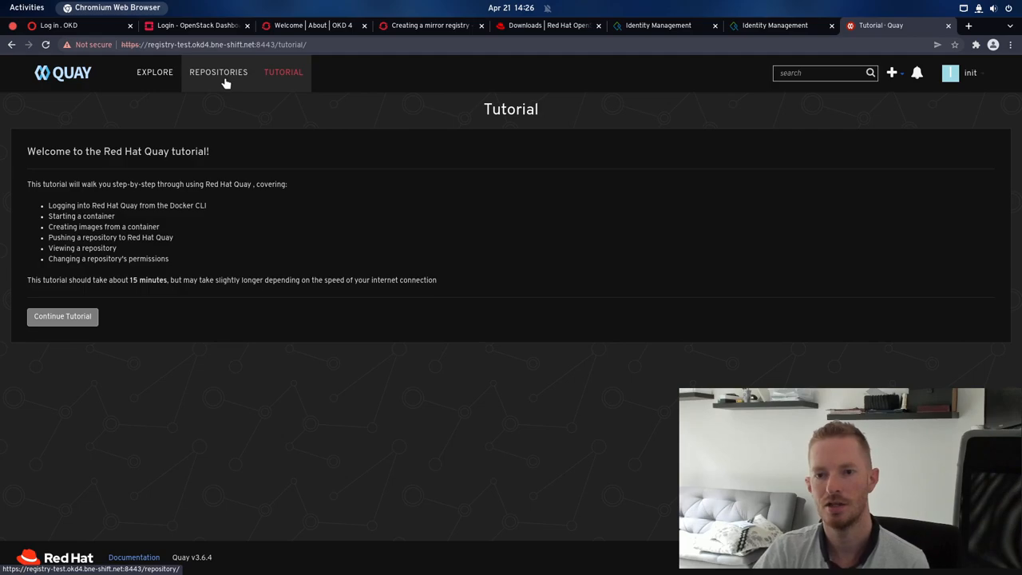
pyautogui.click(217, 72)
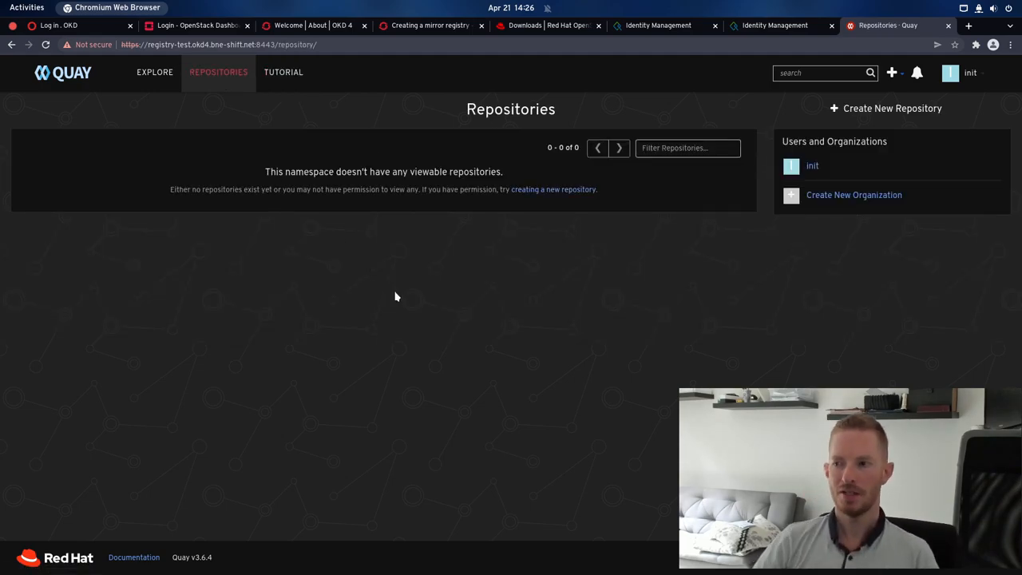